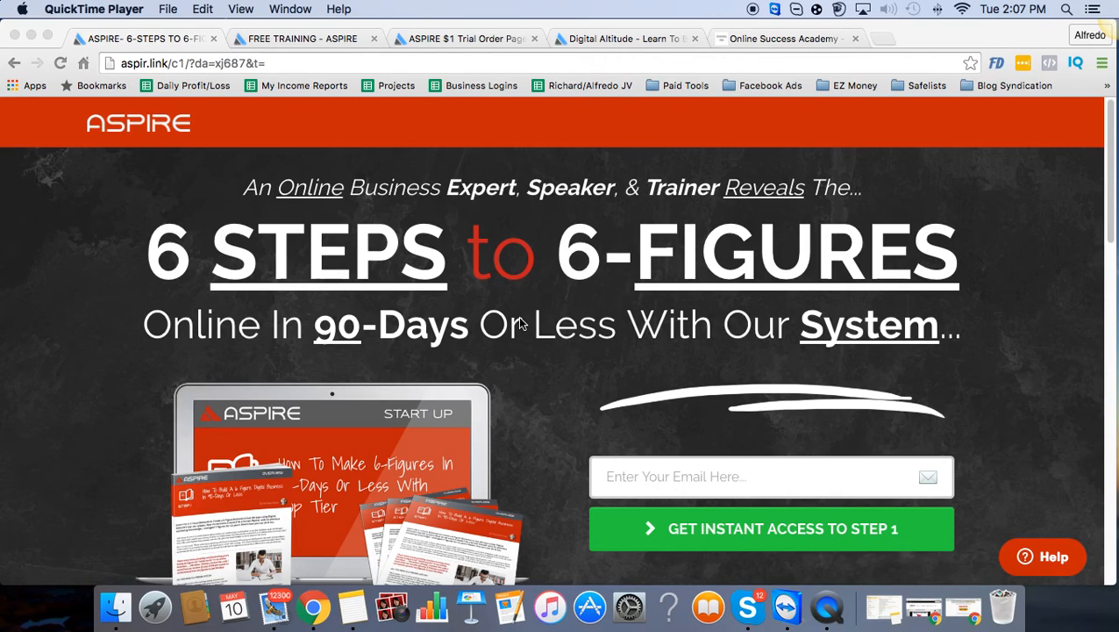
mouse_move(526, 316)
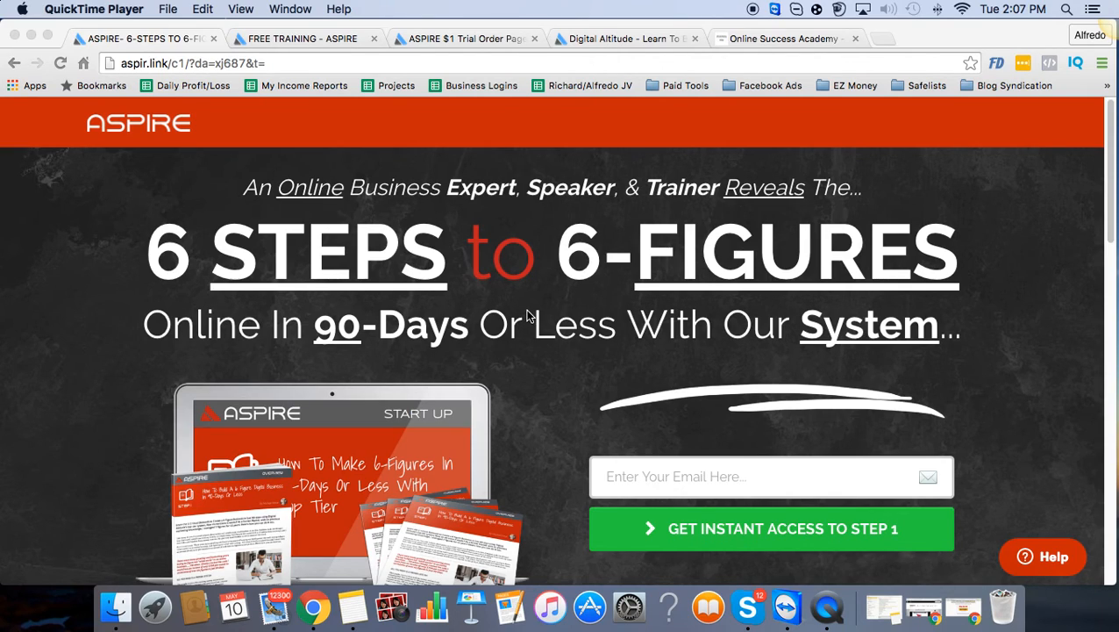
mouse_move(561, 281)
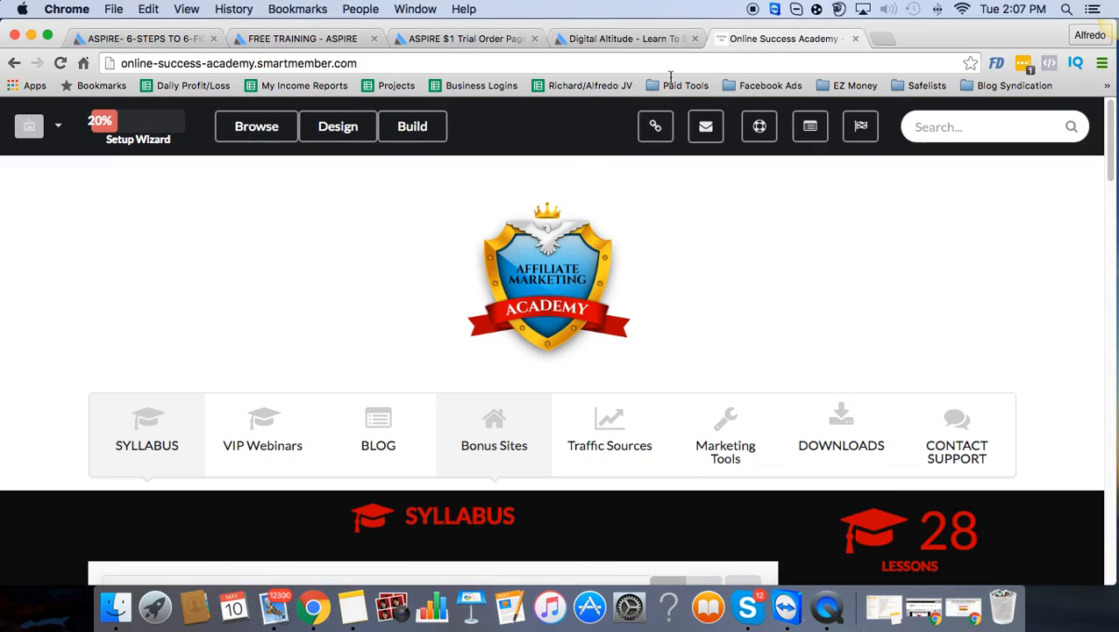
mouse_move(604, 243)
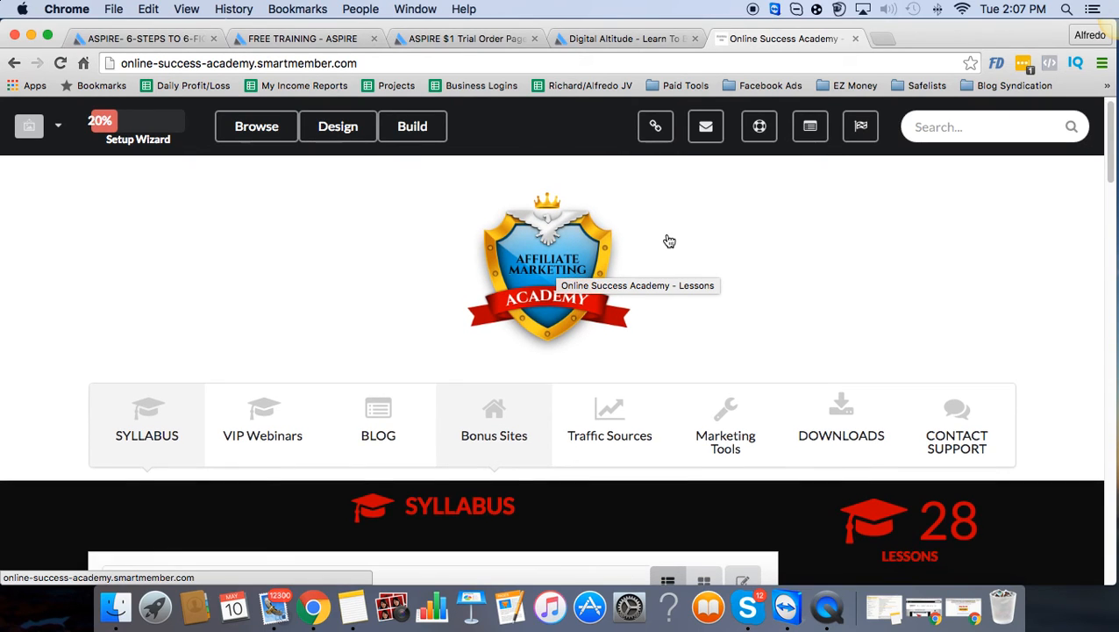
Step: Scroll through the Online Success Academy's 28-lesson syllabus, starting at the Introduction module
scroll(down, 3)
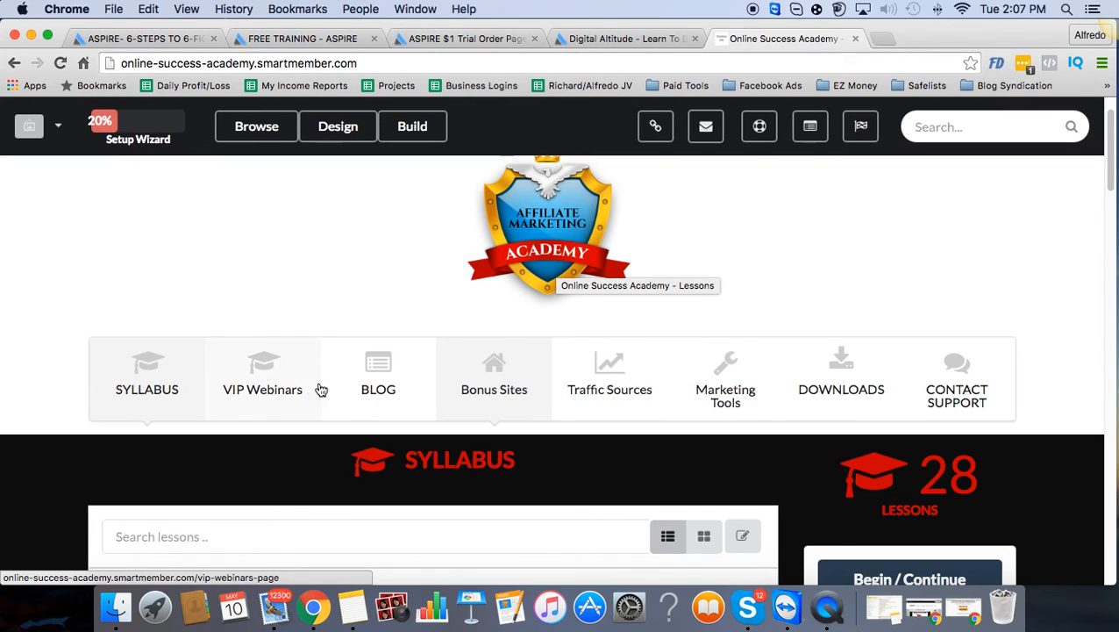
mouse_move(540, 393)
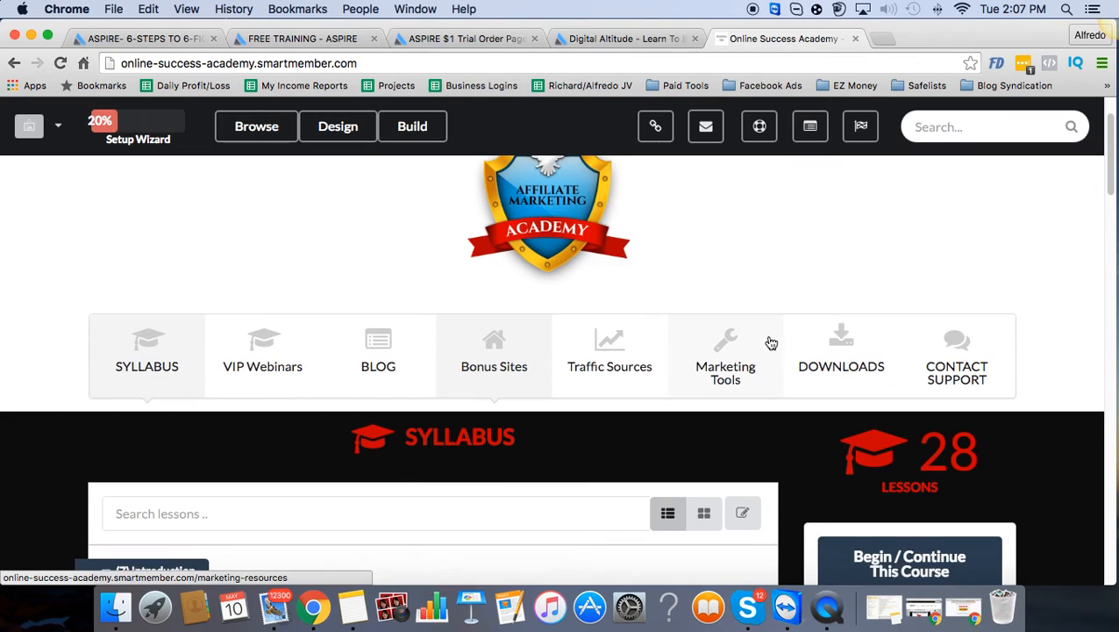
scroll(down, 3)
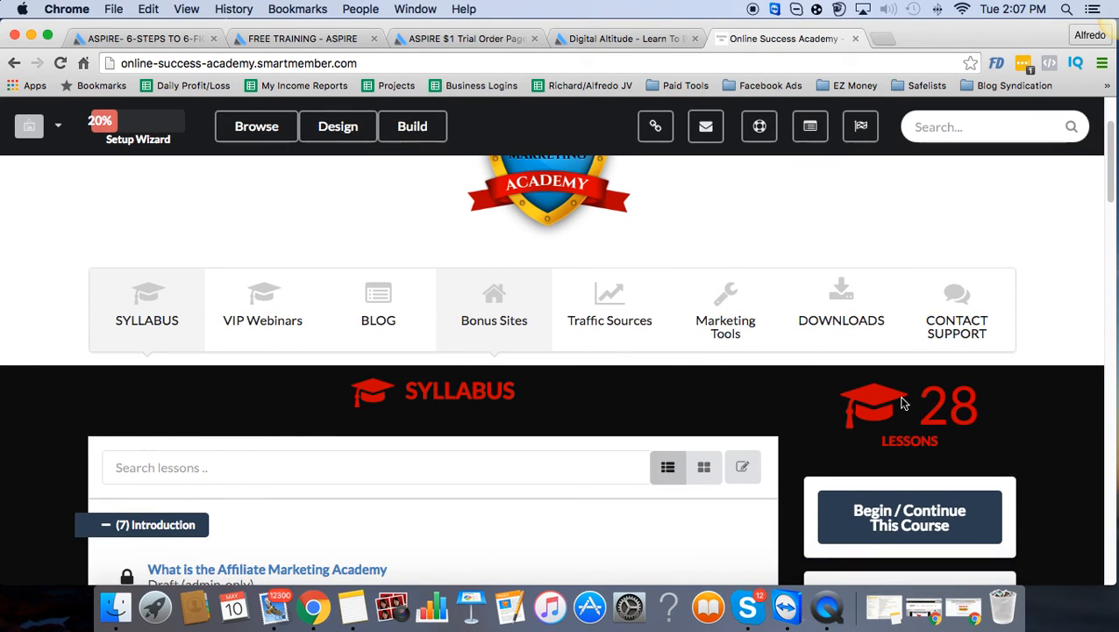
scroll(down, 3)
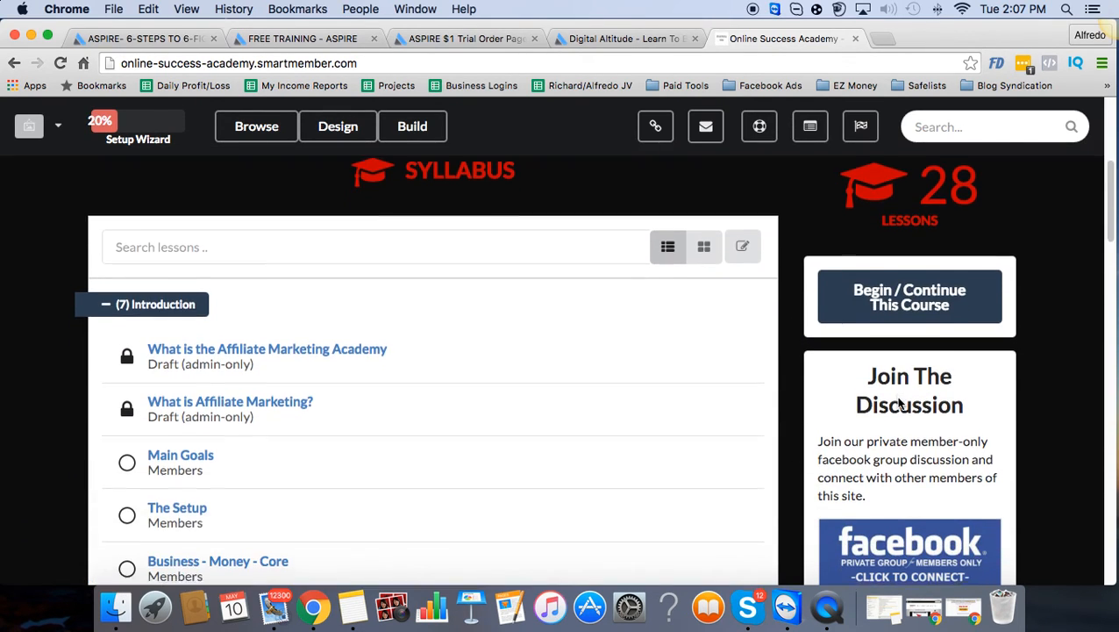
scroll(down, 3)
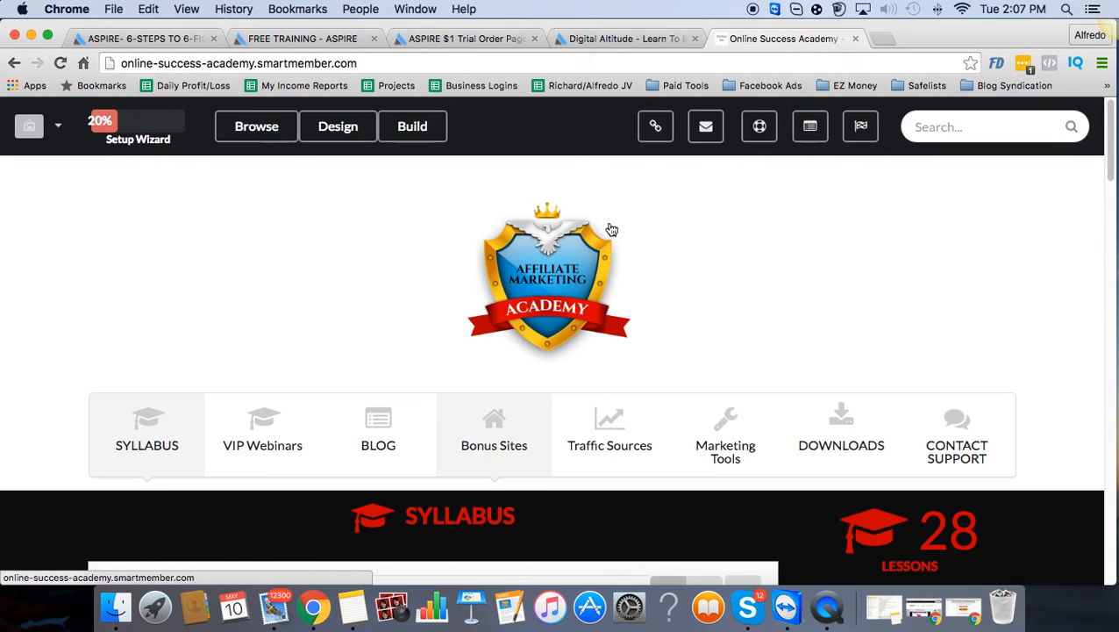
mouse_move(541, 296)
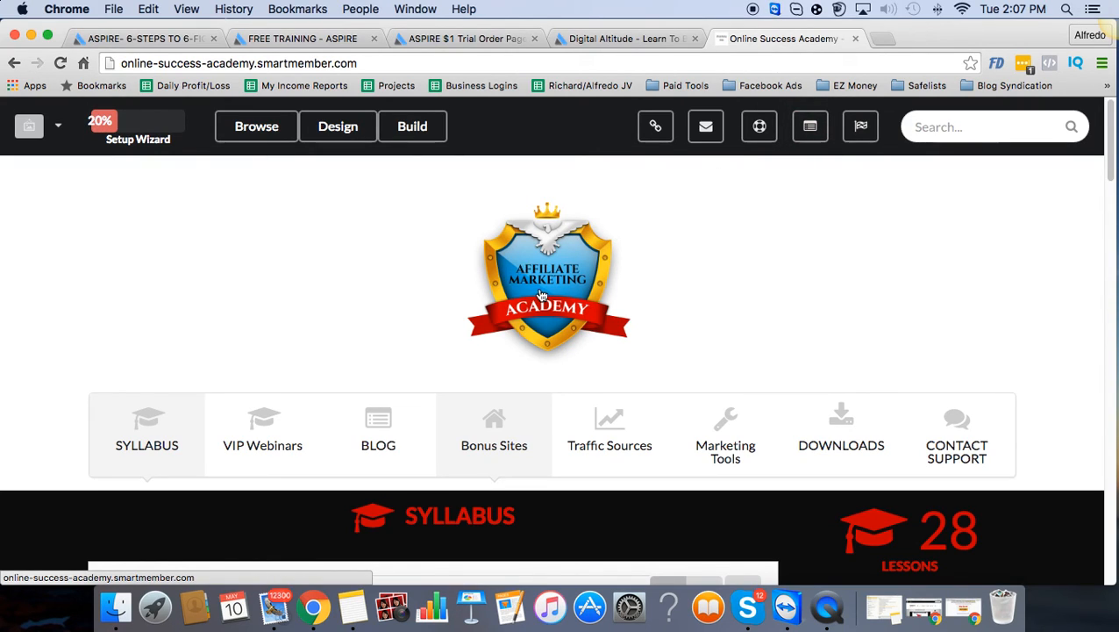
mouse_move(477, 296)
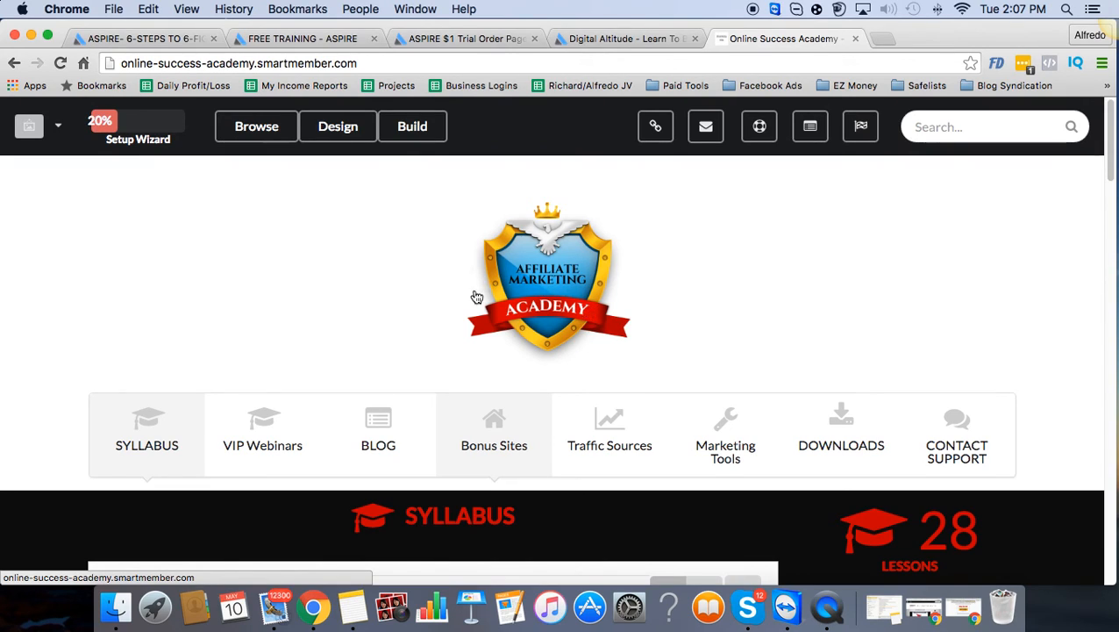
mouse_move(695, 252)
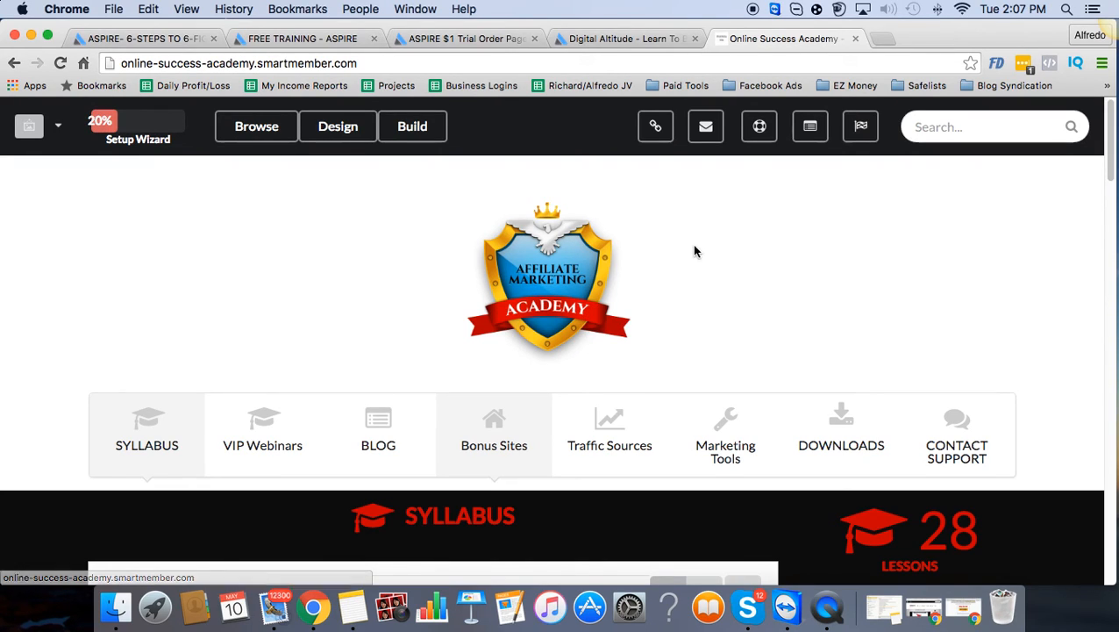
mouse_move(762, 229)
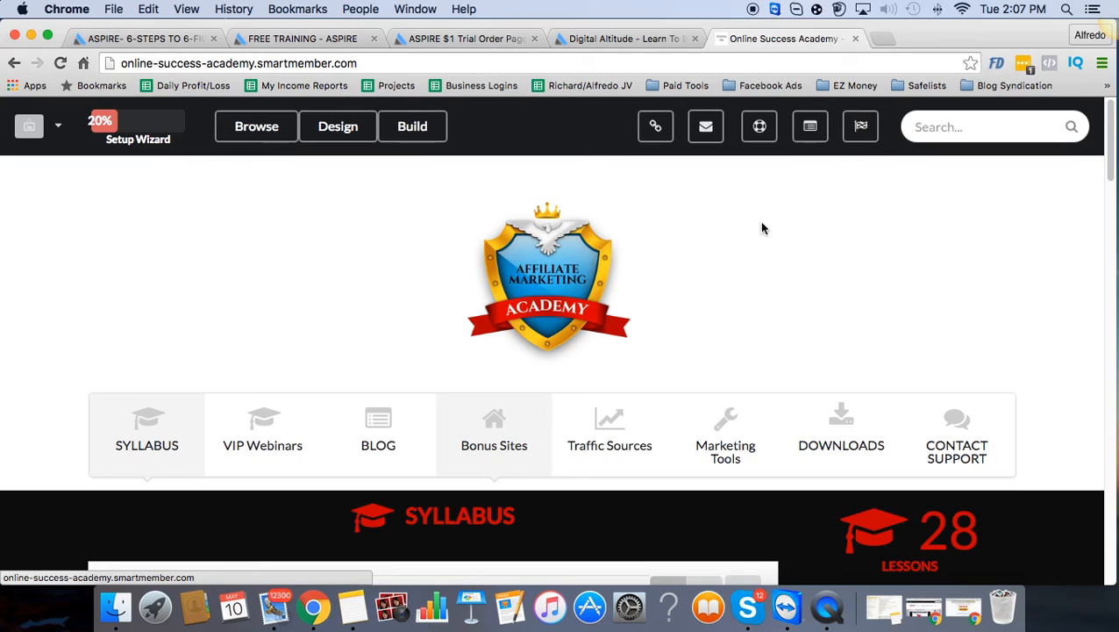
mouse_move(537, 151)
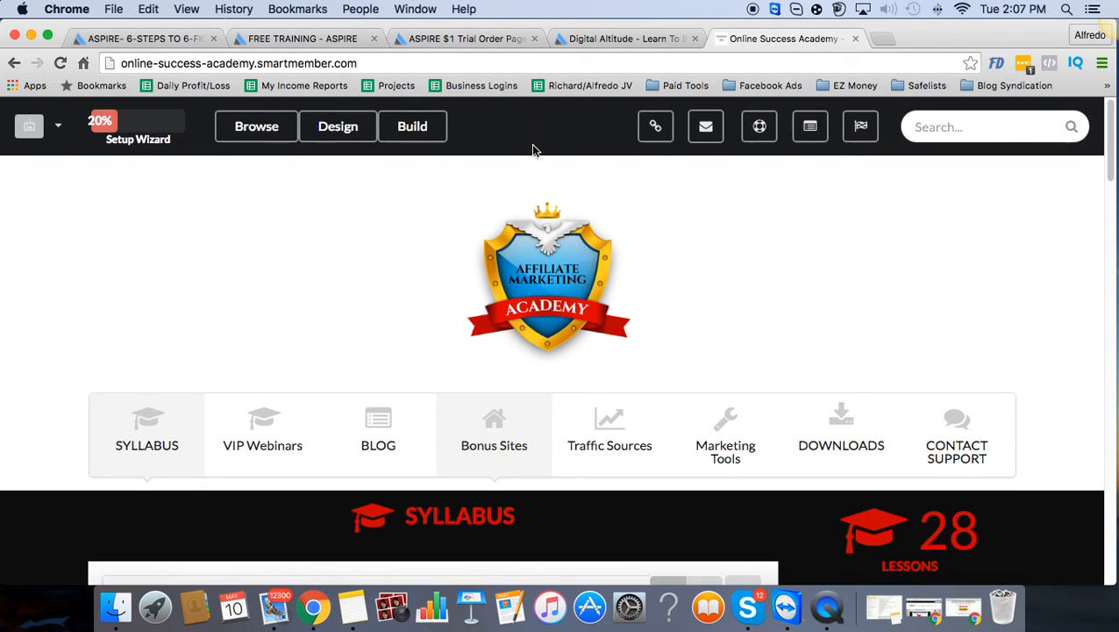
mouse_move(541, 140)
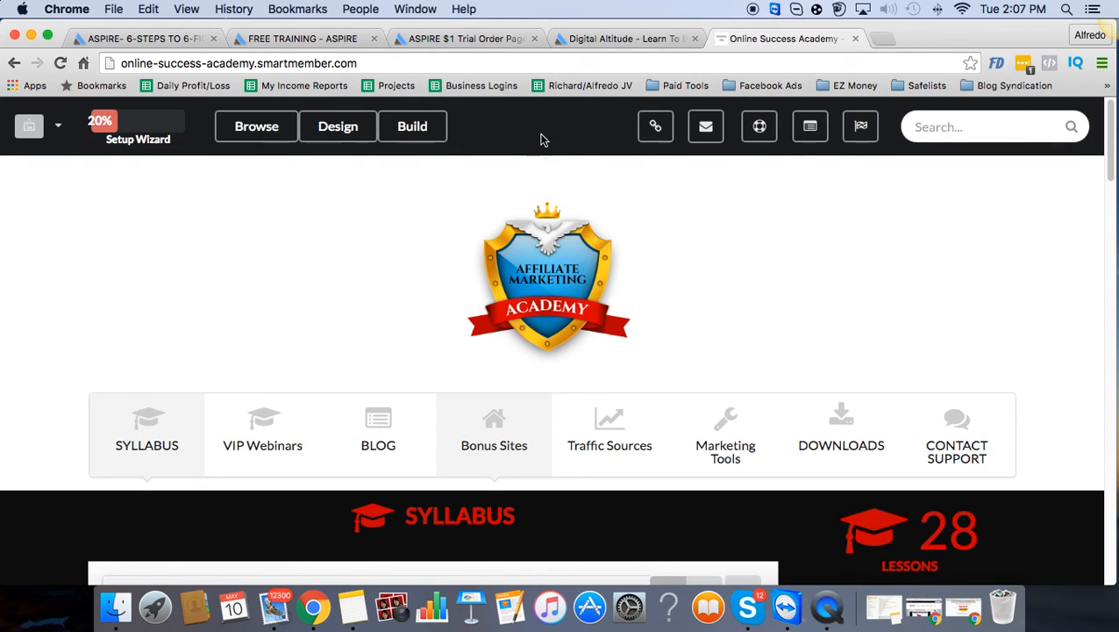
mouse_move(566, 137)
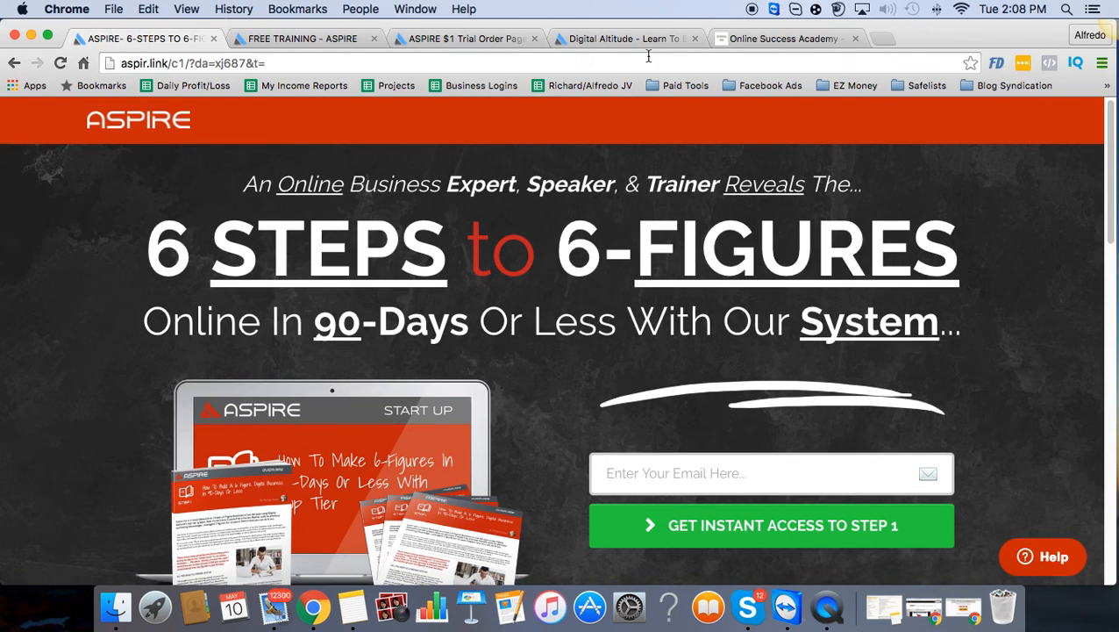
mouse_move(710, 47)
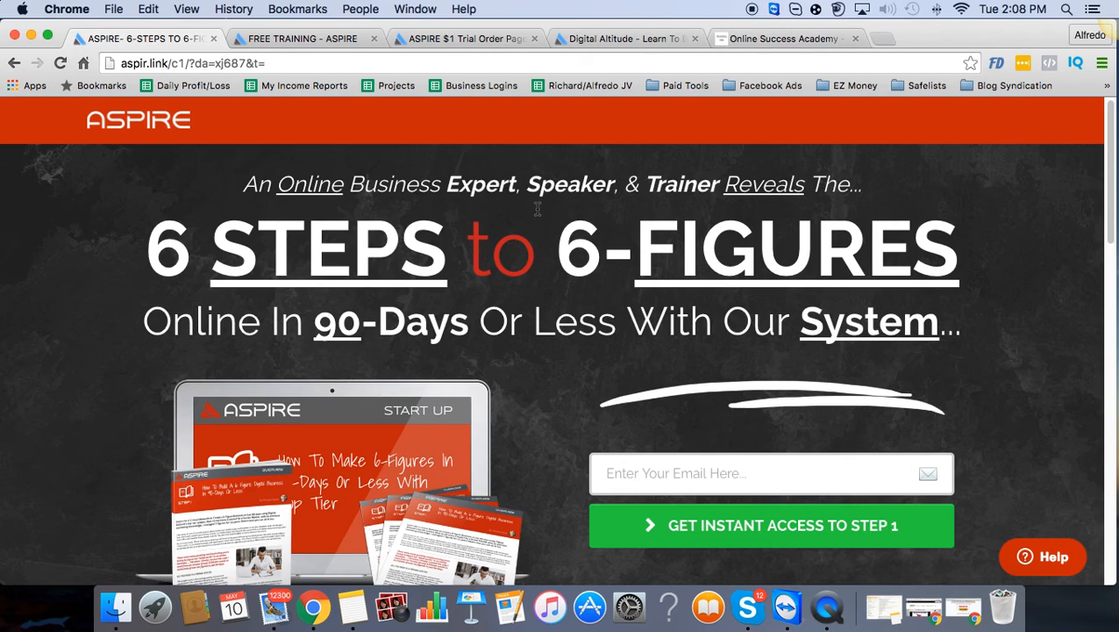
Step: Glance over the 6 Steps to 6-Figures landing page, then return to the Academy tab
scroll(down, 3)
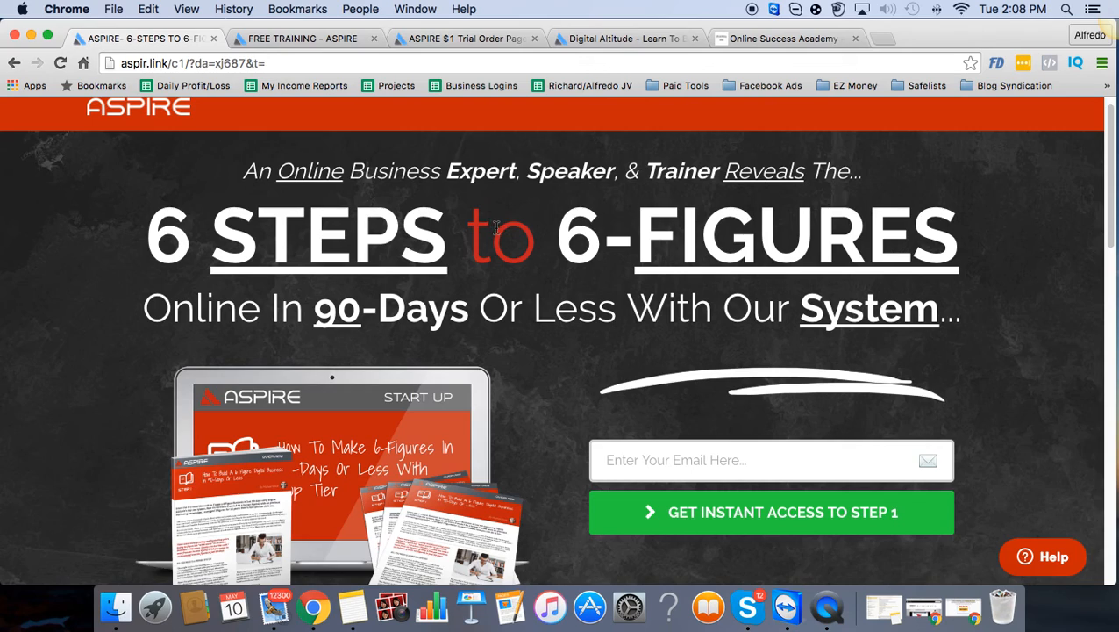
scroll(up, 3)
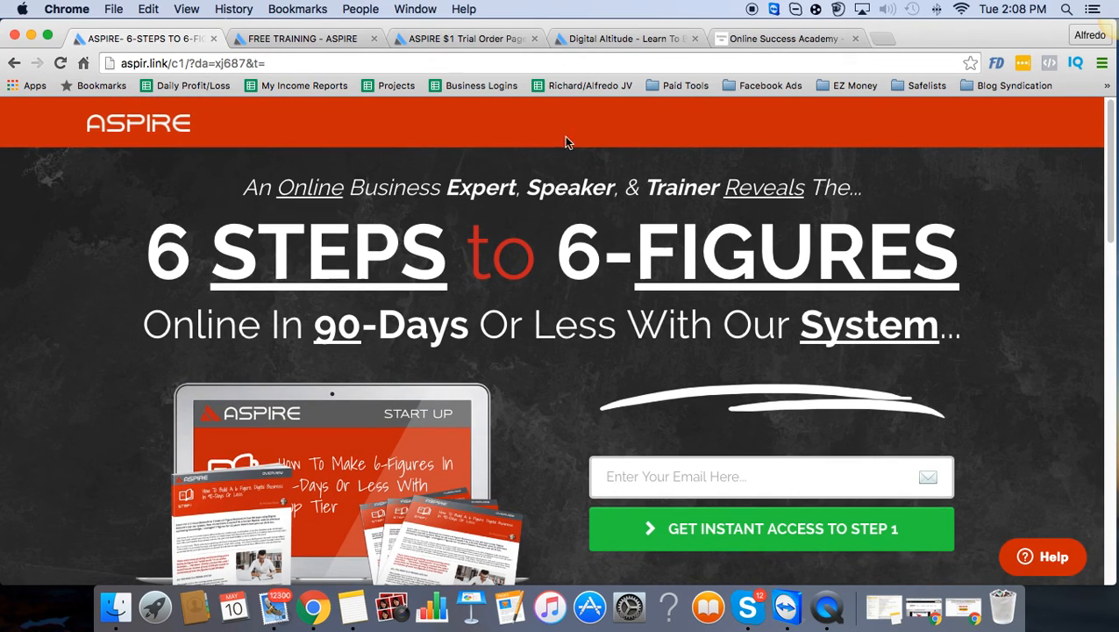
click(783, 39)
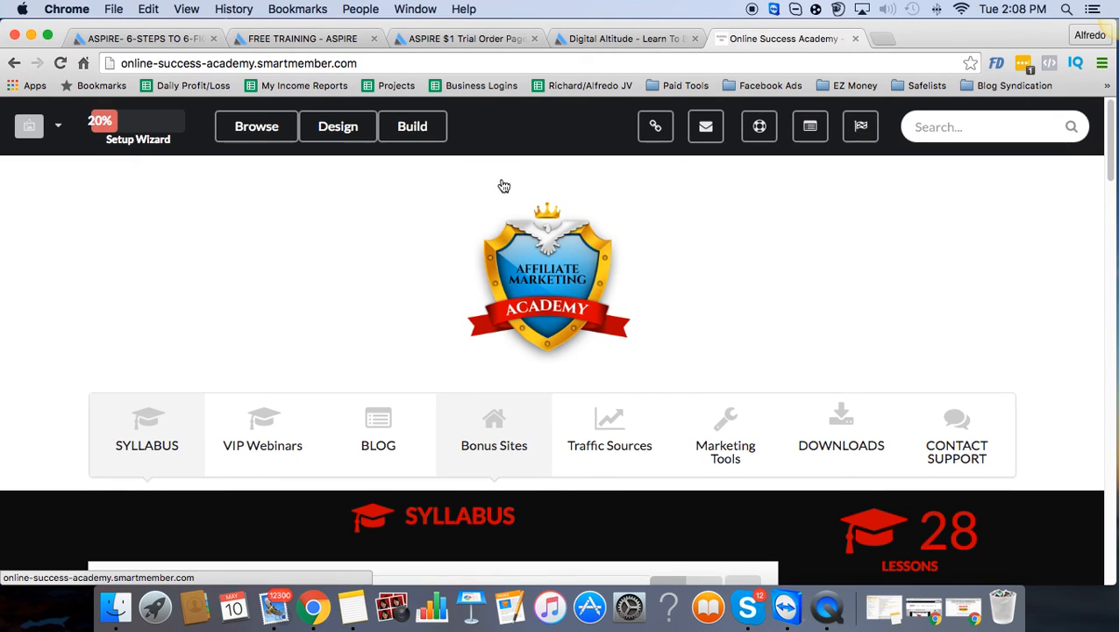
mouse_move(381, 231)
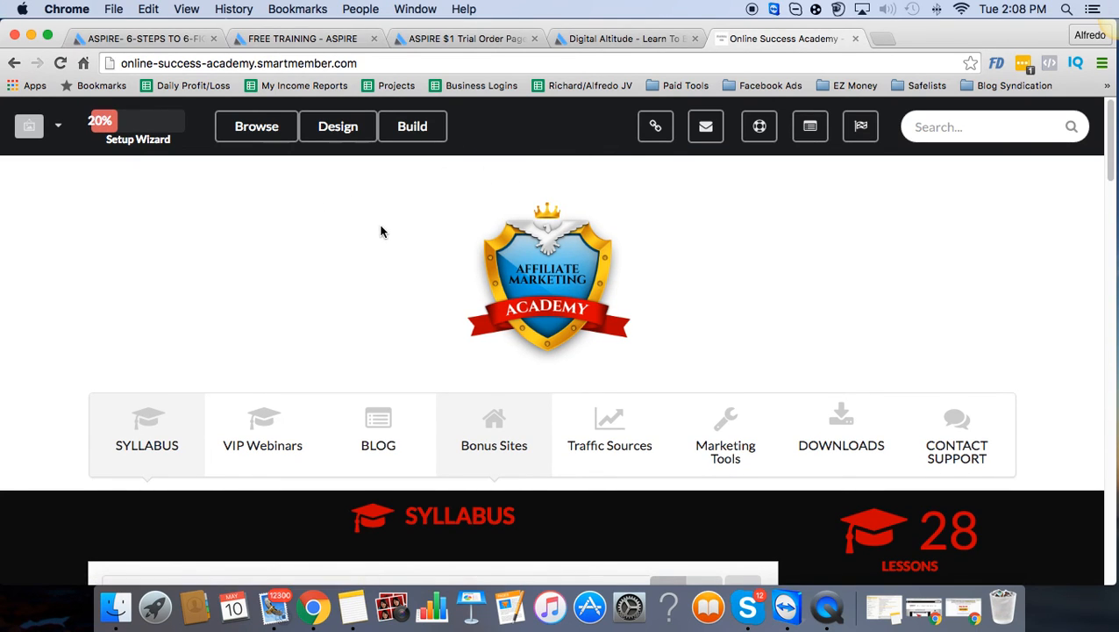
Step: View the Online Success Academy member home page with its 28-lesson syllabus heading
scroll(down, 3)
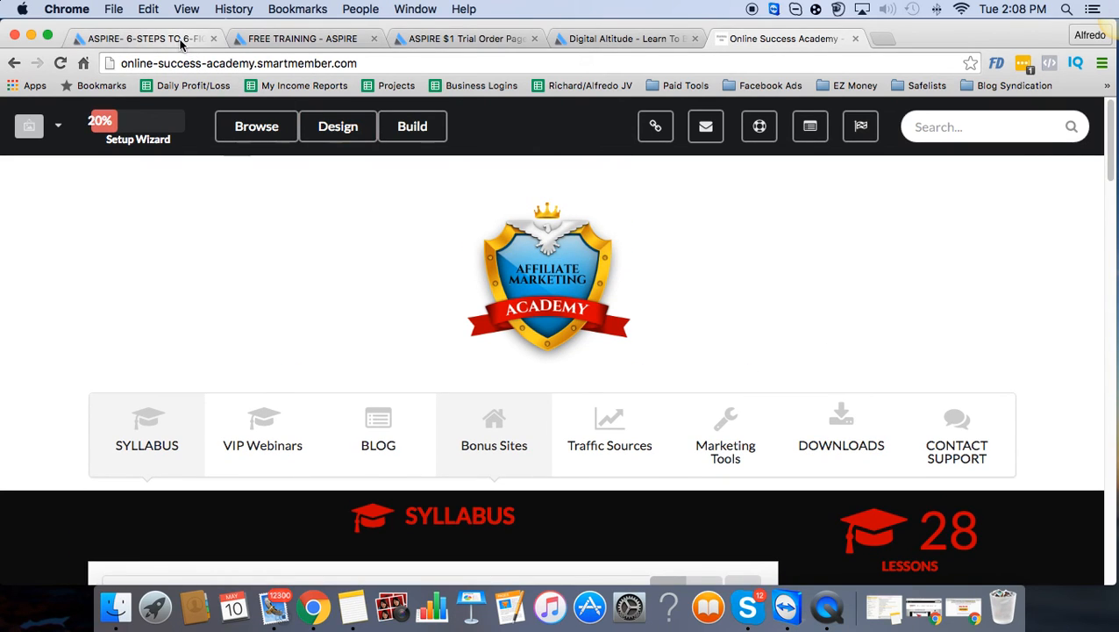
Step: Show the 6 Steps landing page's email field and Get Instant Access button
click(141, 38)
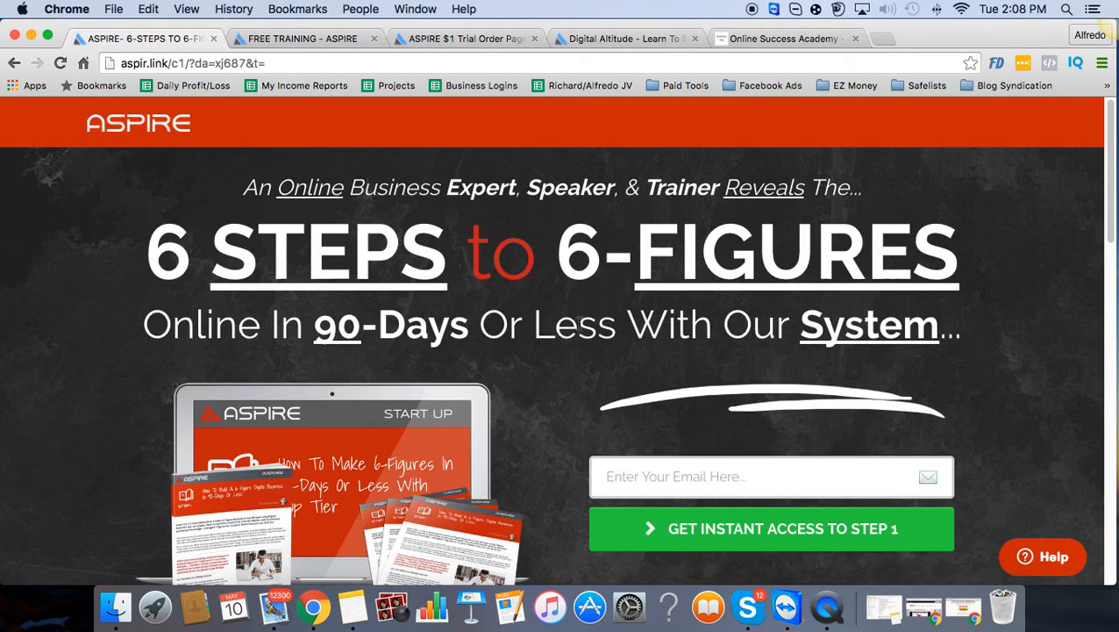
scroll(down, 3)
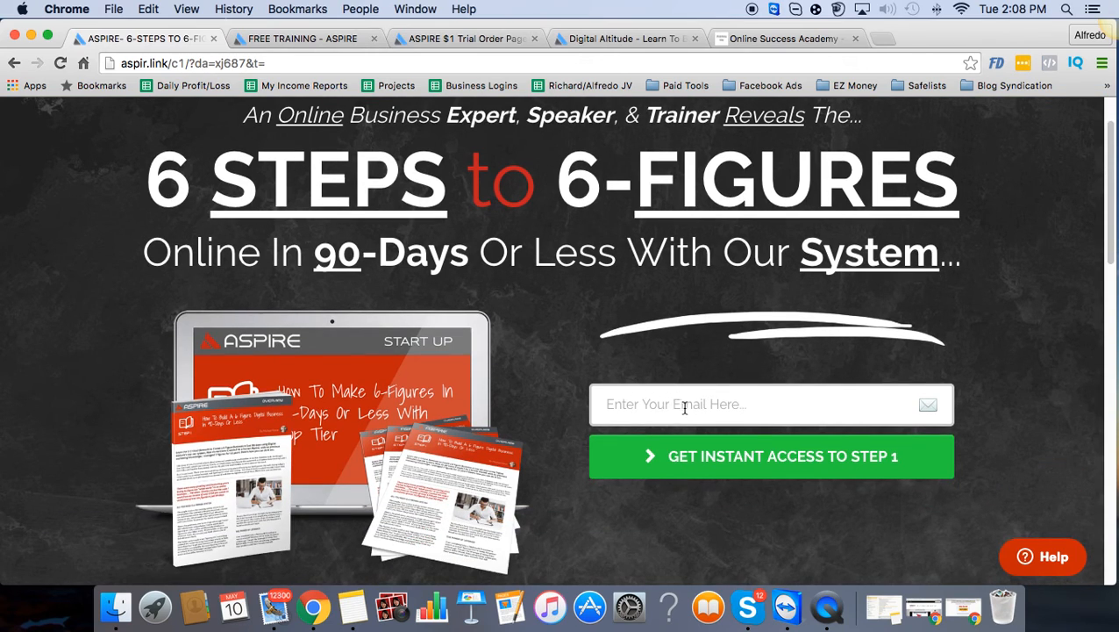
mouse_move(419, 316)
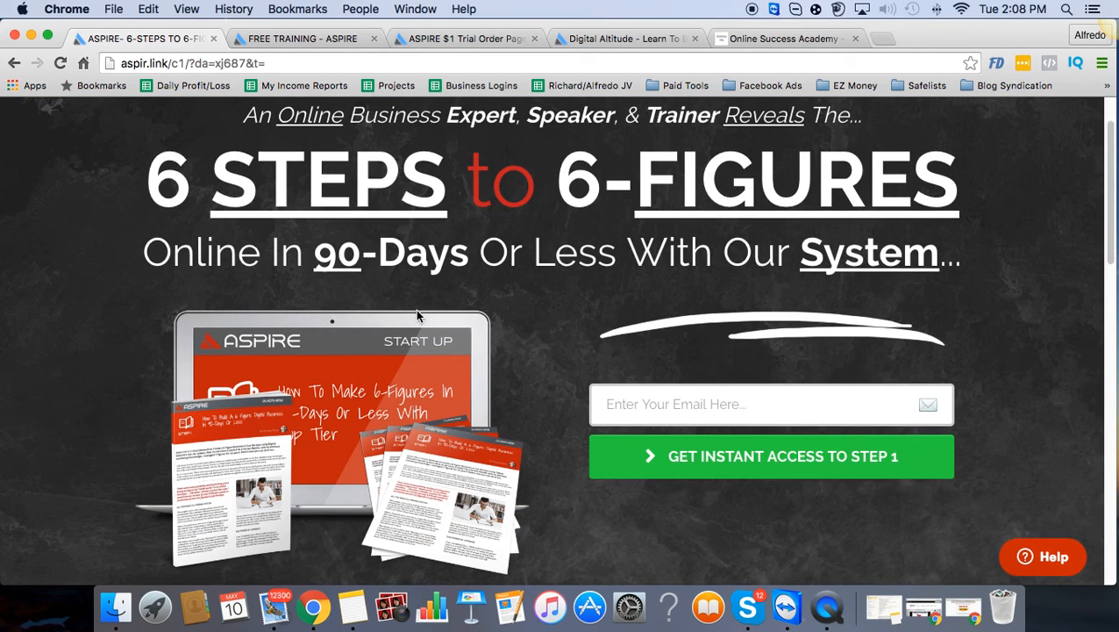
mouse_move(559, 338)
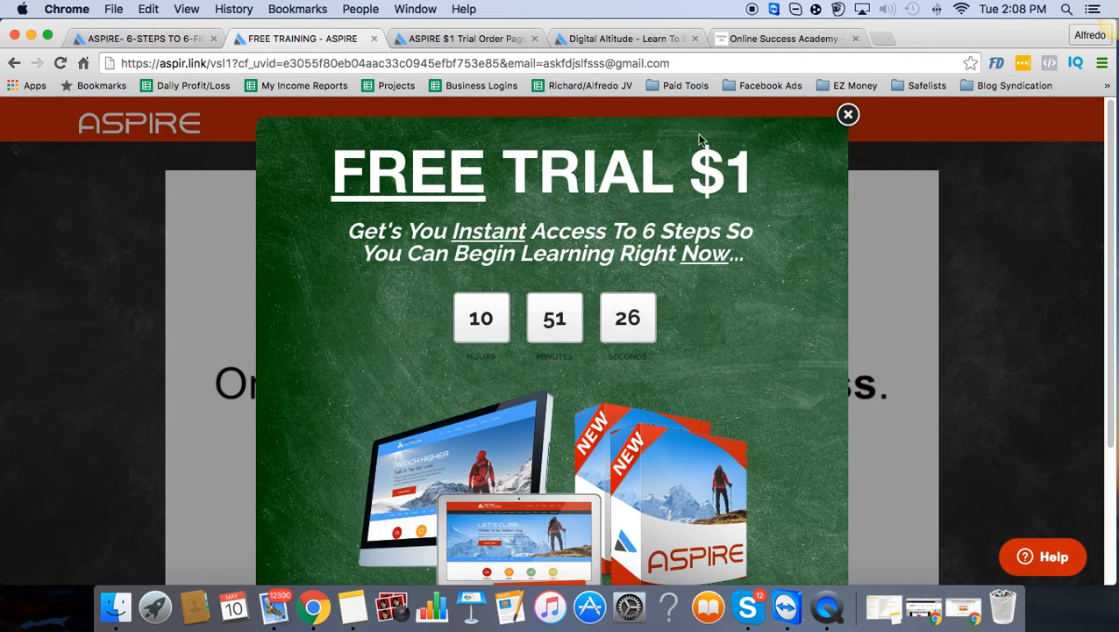
Step: Dismiss the Free Trial $1 popup and scroll down to the Get Started Now offer
click(847, 114)
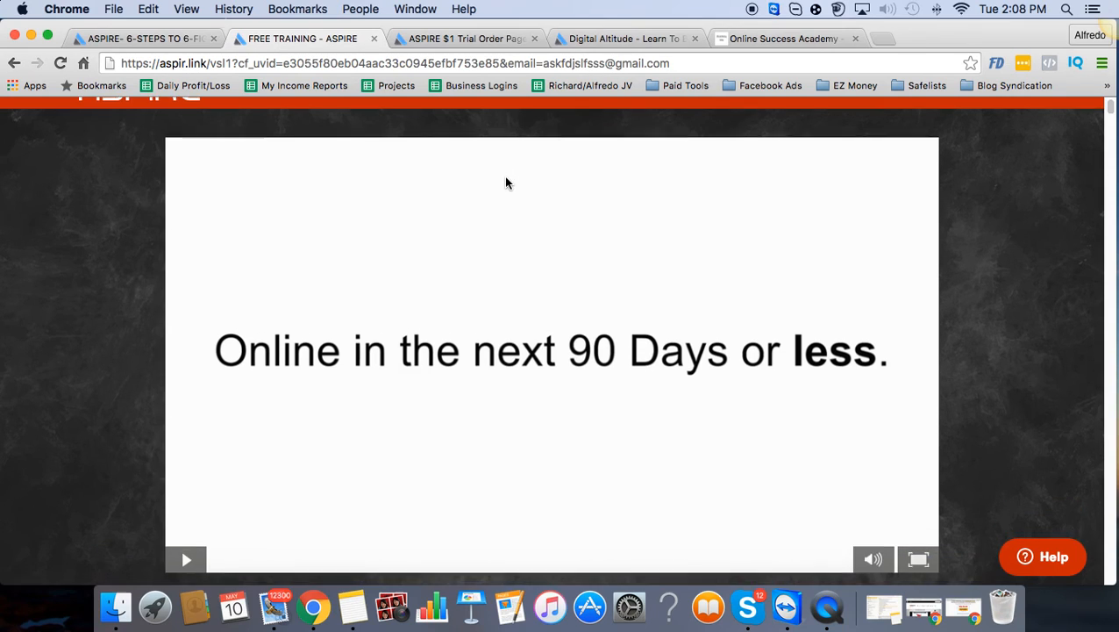
scroll(down, 3)
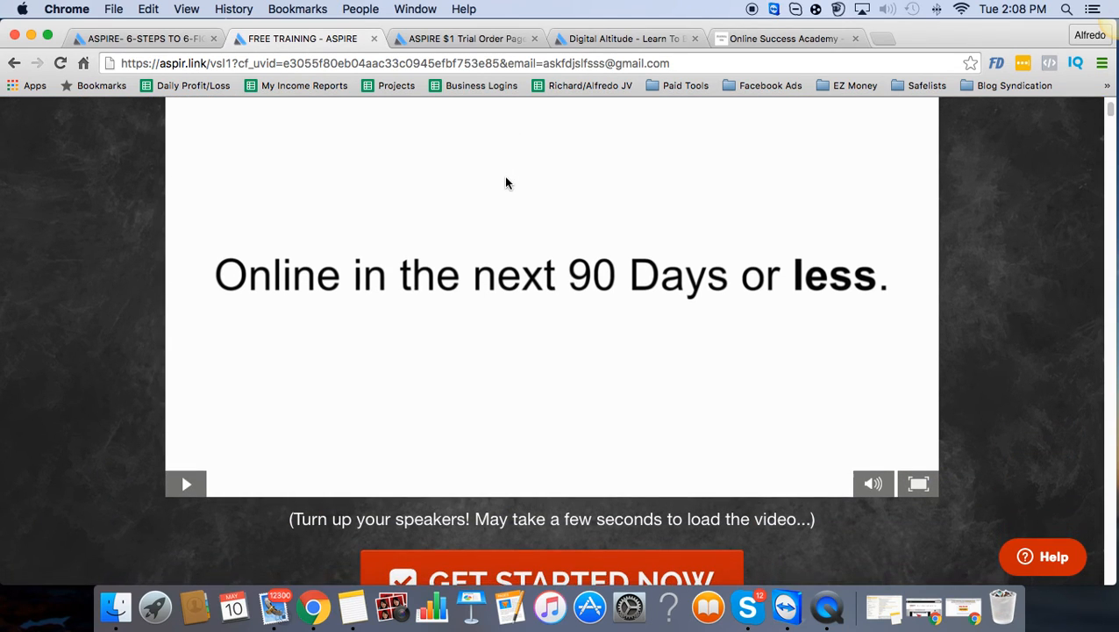
scroll(down, 3)
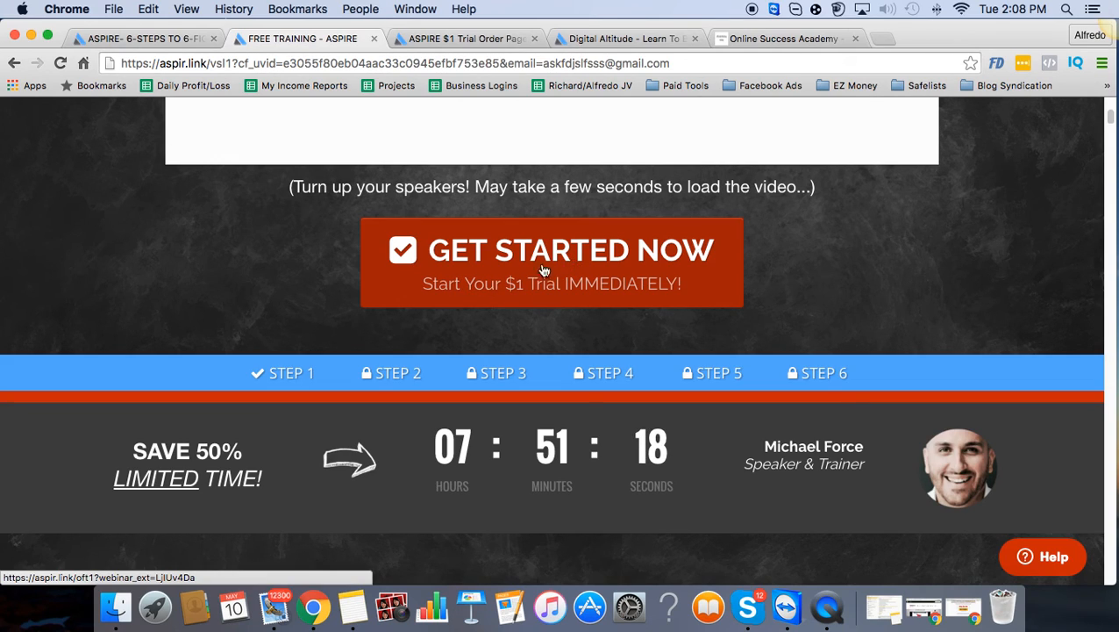
scroll(down, 3)
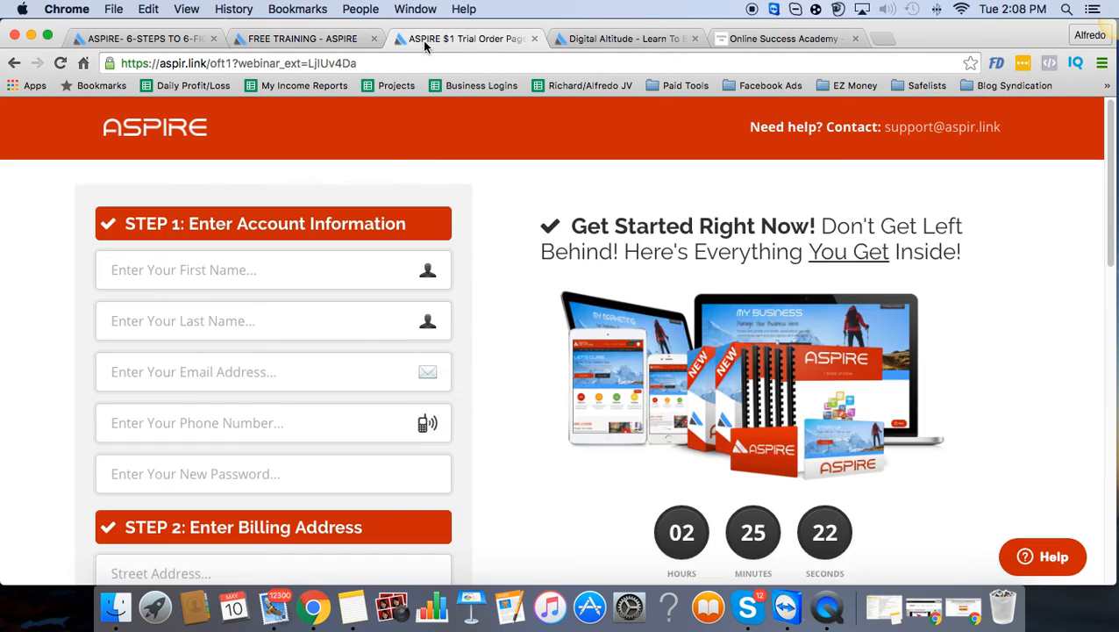
Step: Scroll the $1 Trial Order page to payment fields, Order Summary and Complete My Order
scroll(down, 3)
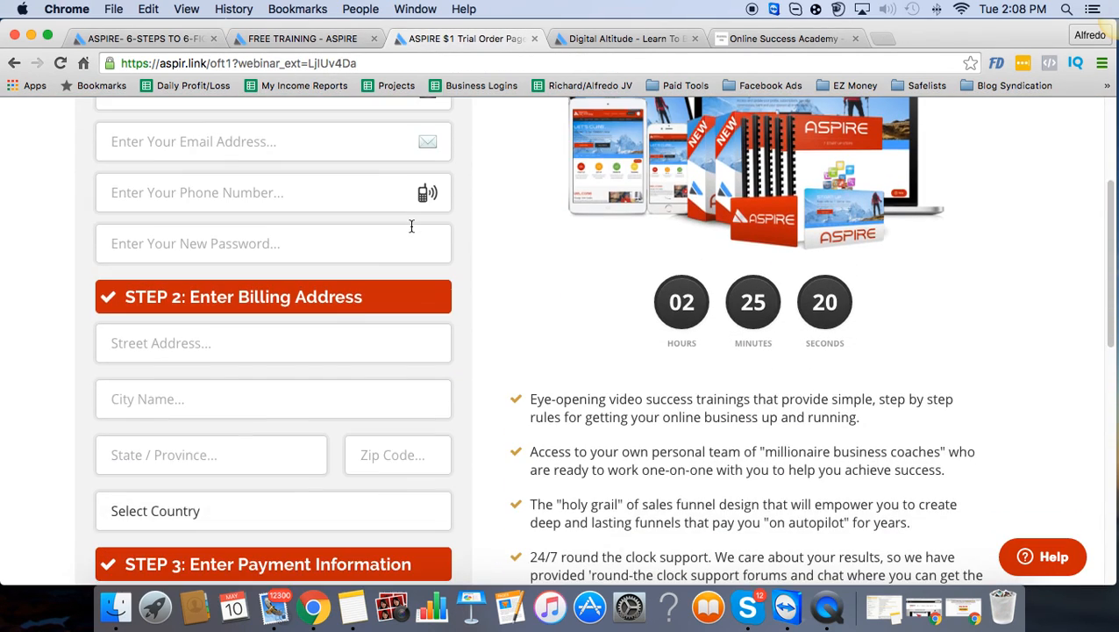
scroll(down, 3)
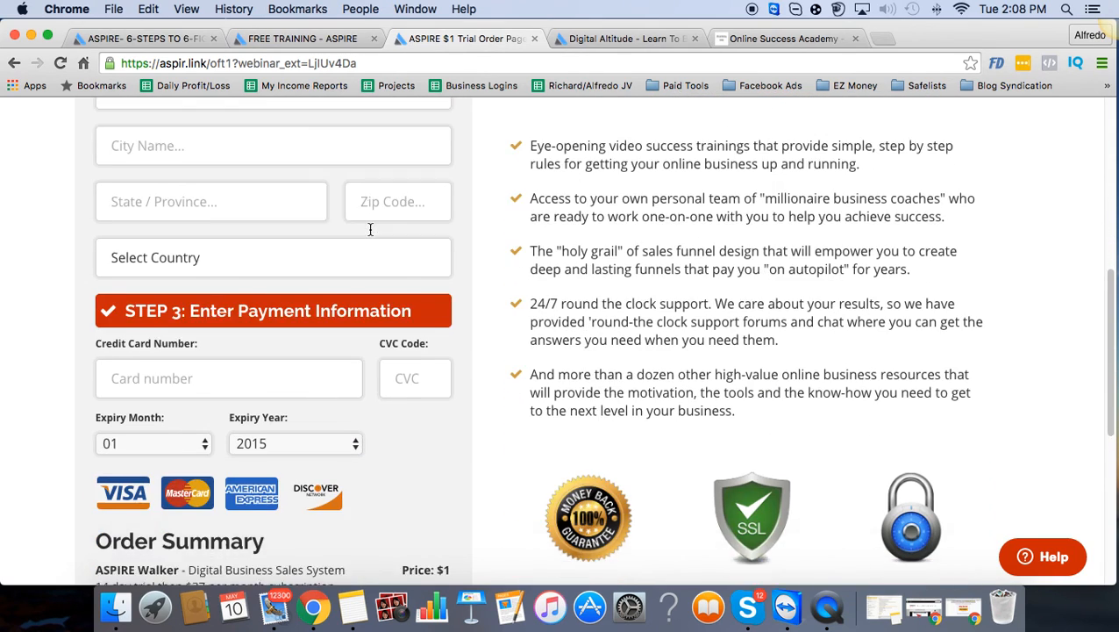
scroll(down, 3)
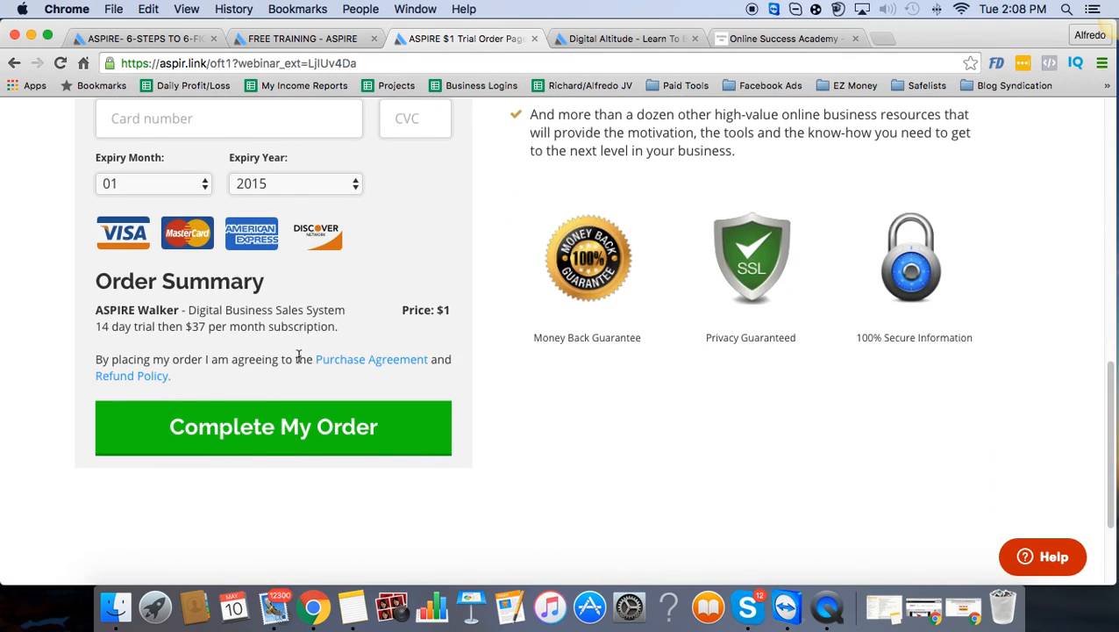
mouse_move(303, 430)
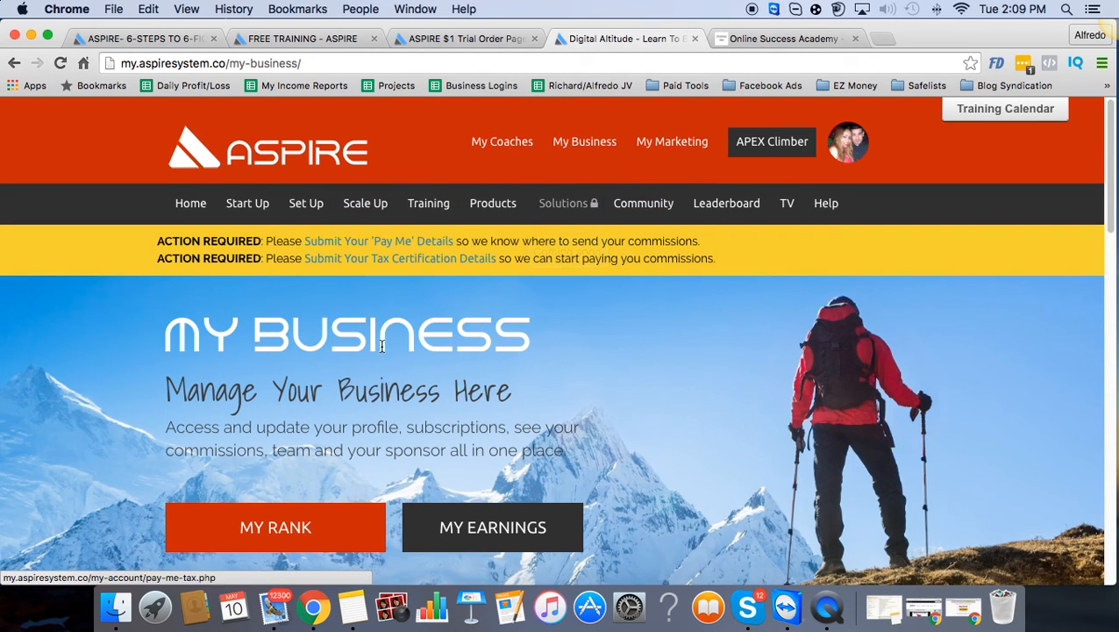
Step: Open MY TEAM from My Business and view the members' join dates, tags and steps
scroll(down, 3)
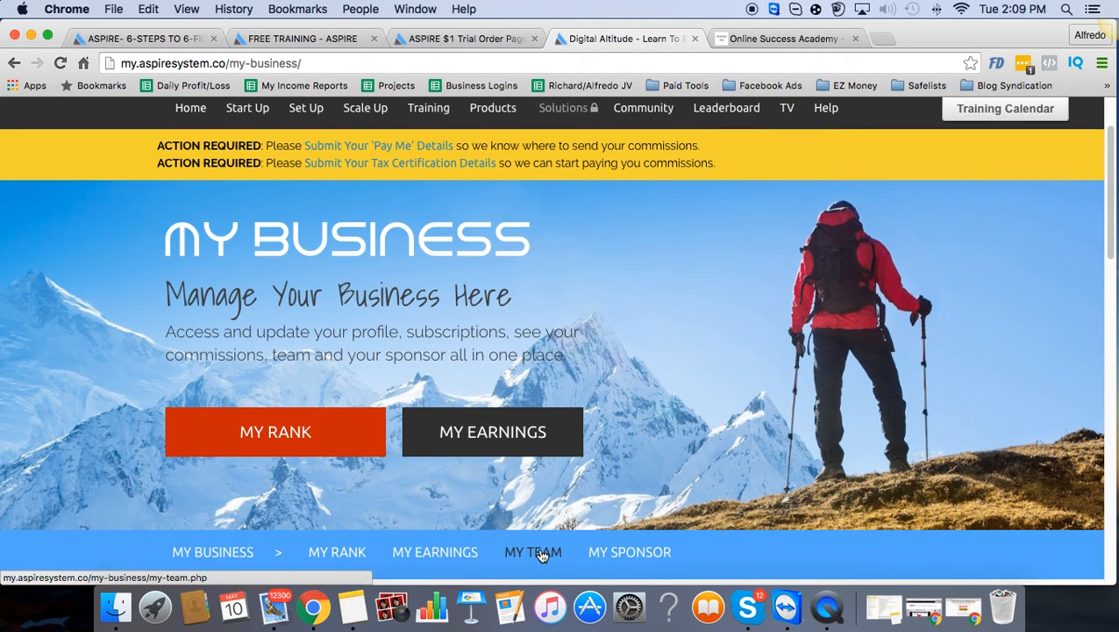
click(533, 552)
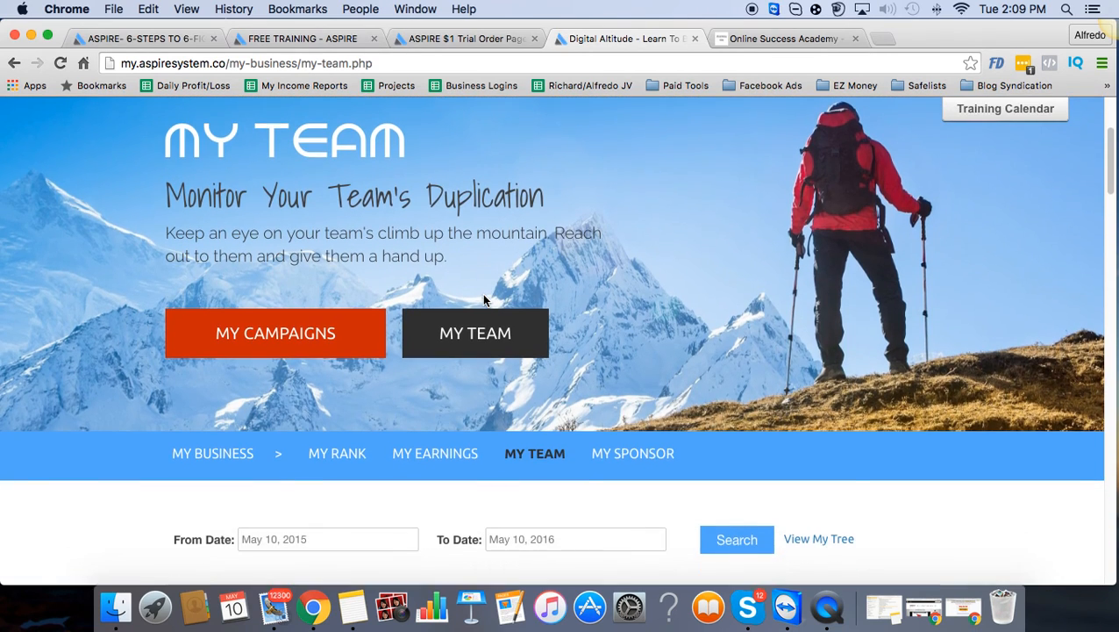
scroll(down, 3)
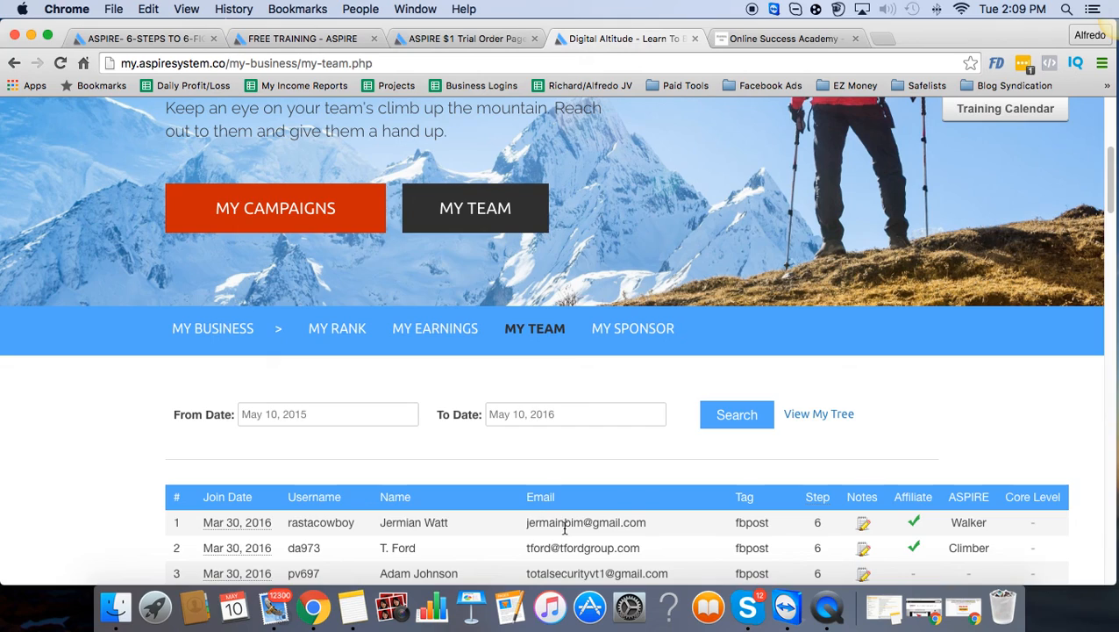
mouse_move(730, 524)
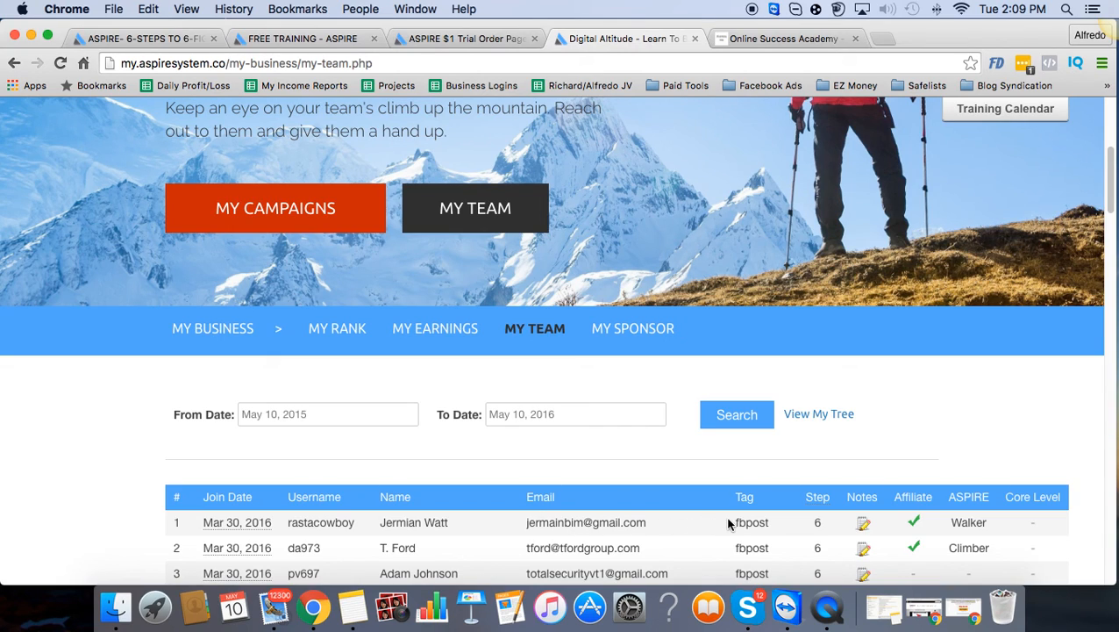
mouse_move(800, 547)
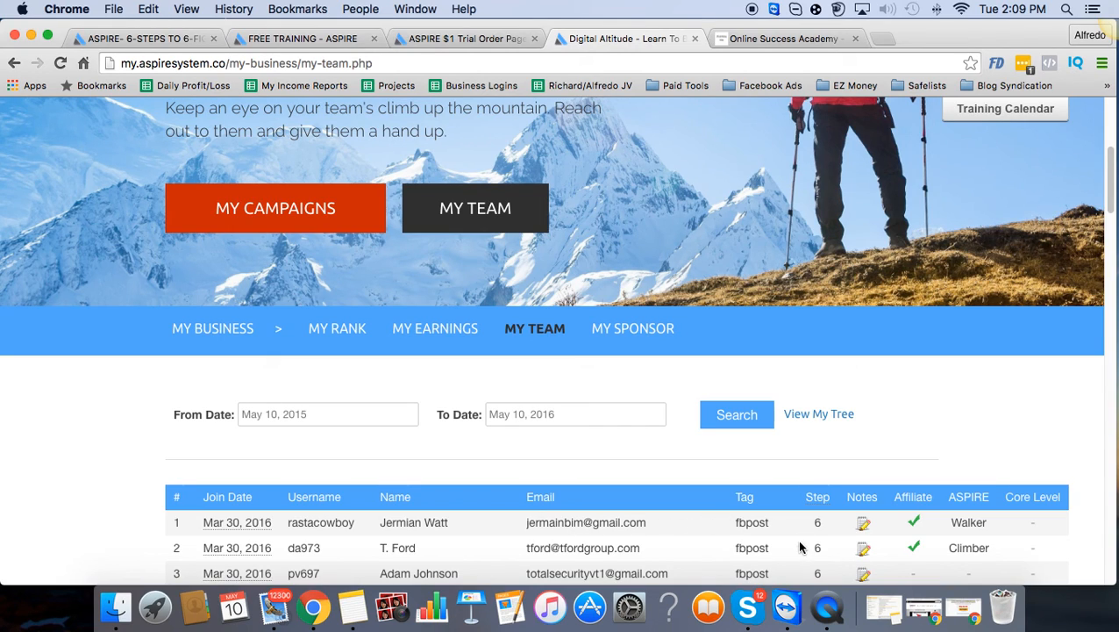
mouse_move(824, 523)
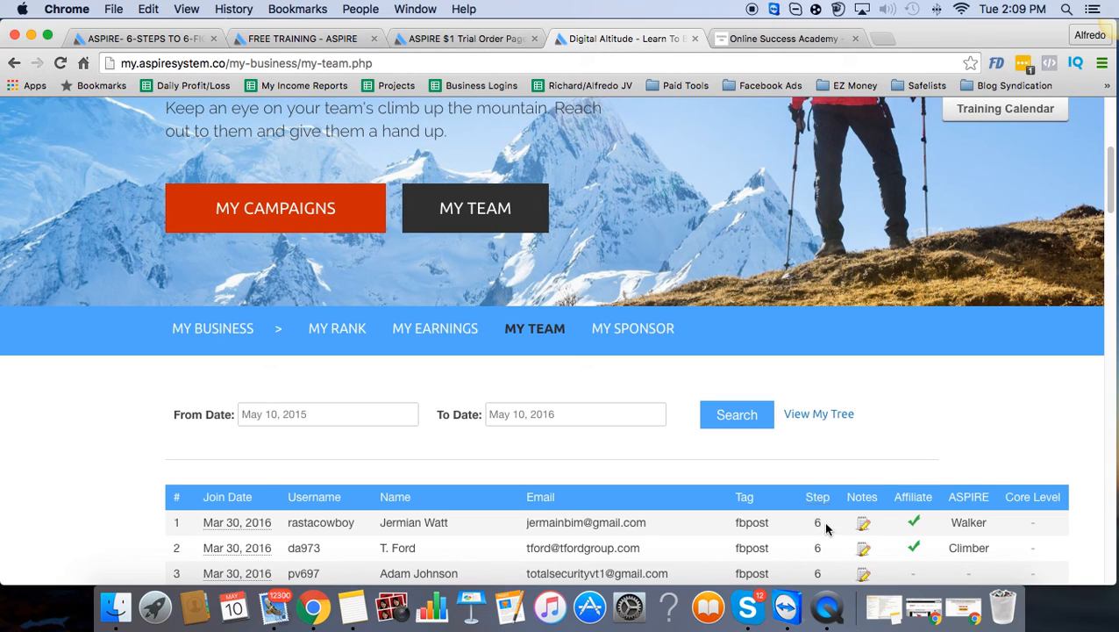
mouse_move(853, 445)
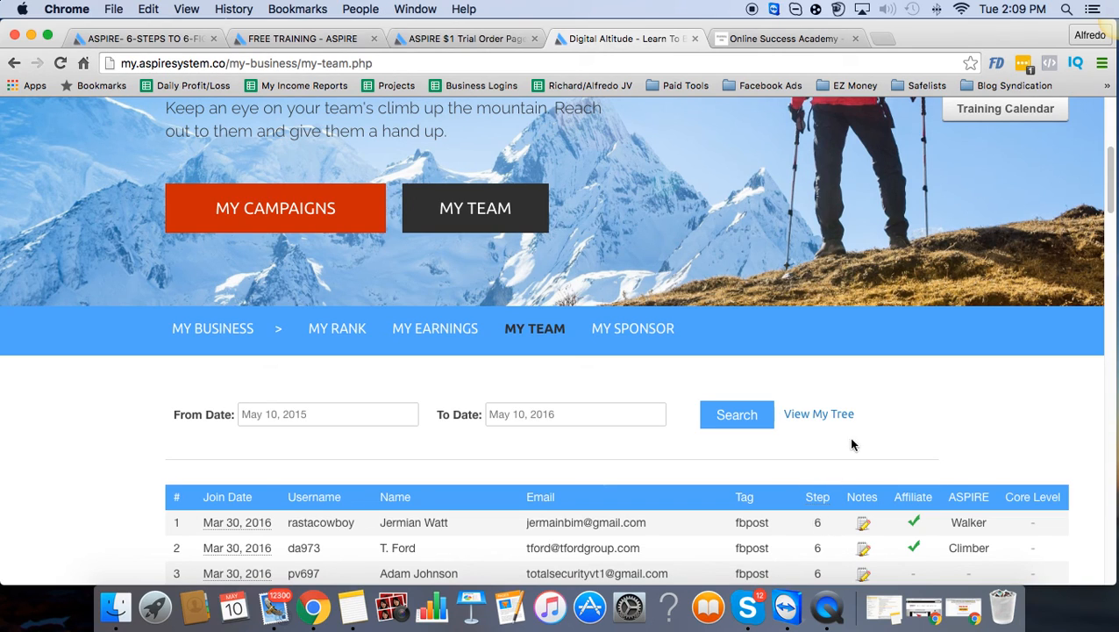
Step: Pause the free training video, then go back to the Academy member home page
click(302, 39)
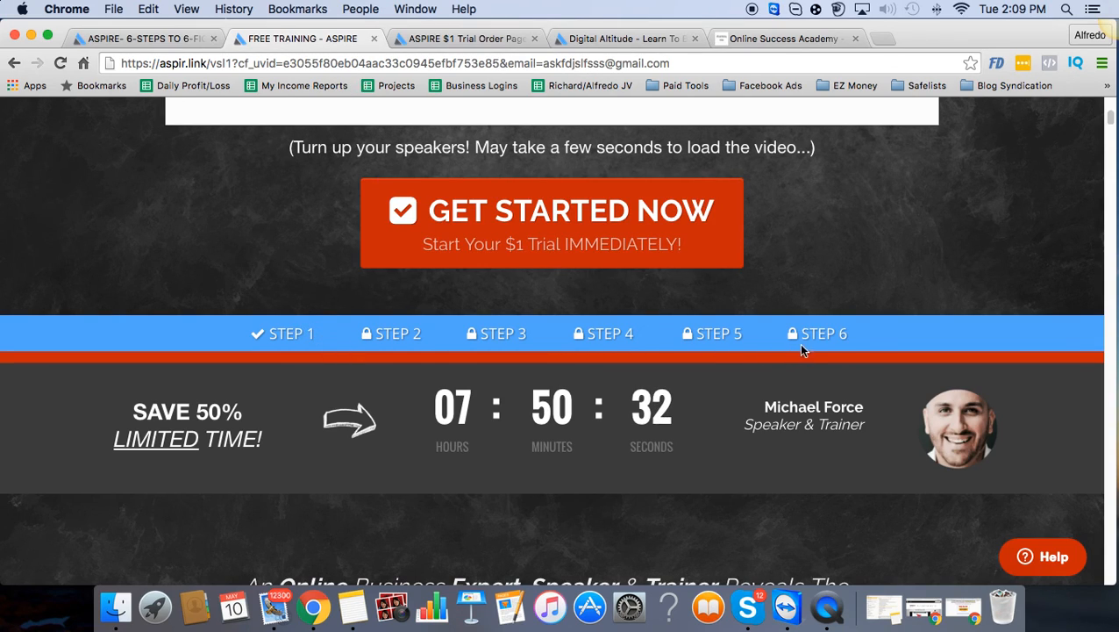
mouse_move(326, 346)
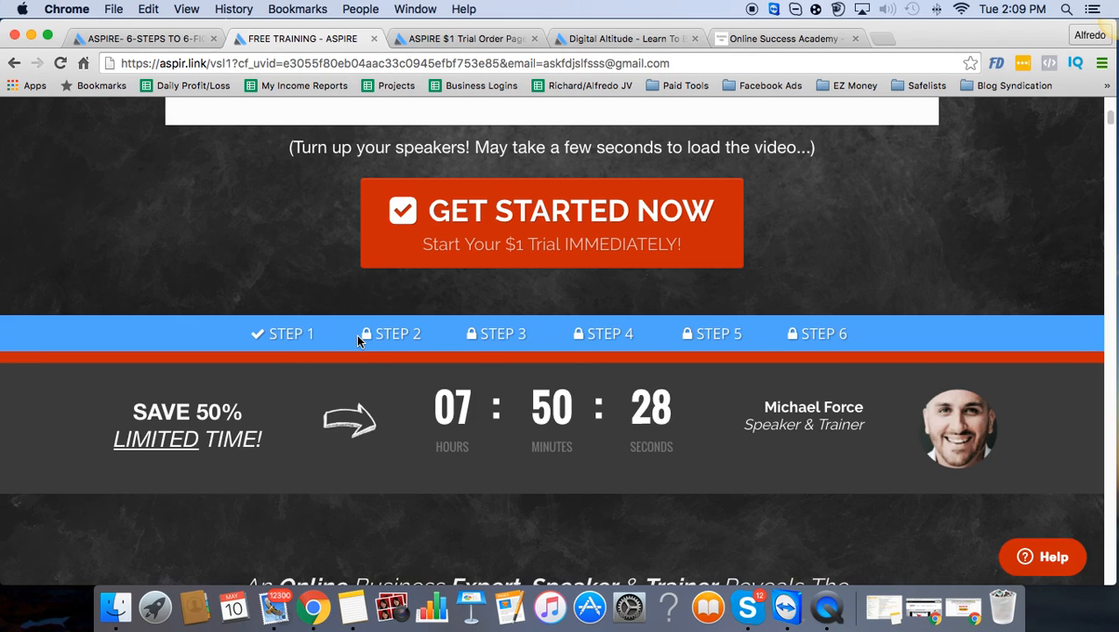
mouse_move(355, 342)
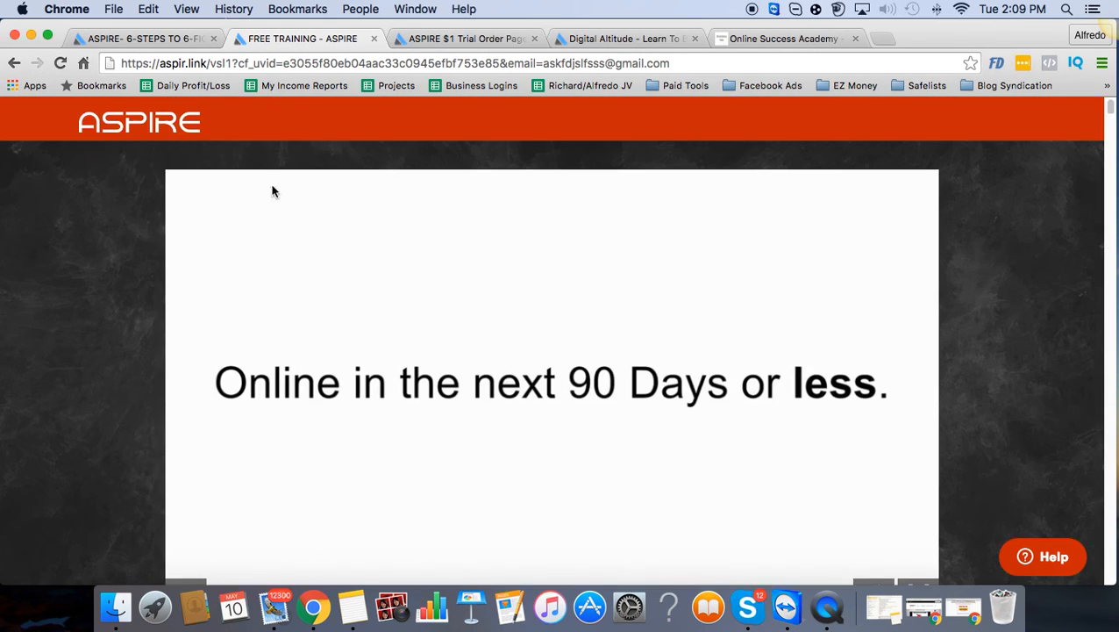
click(780, 38)
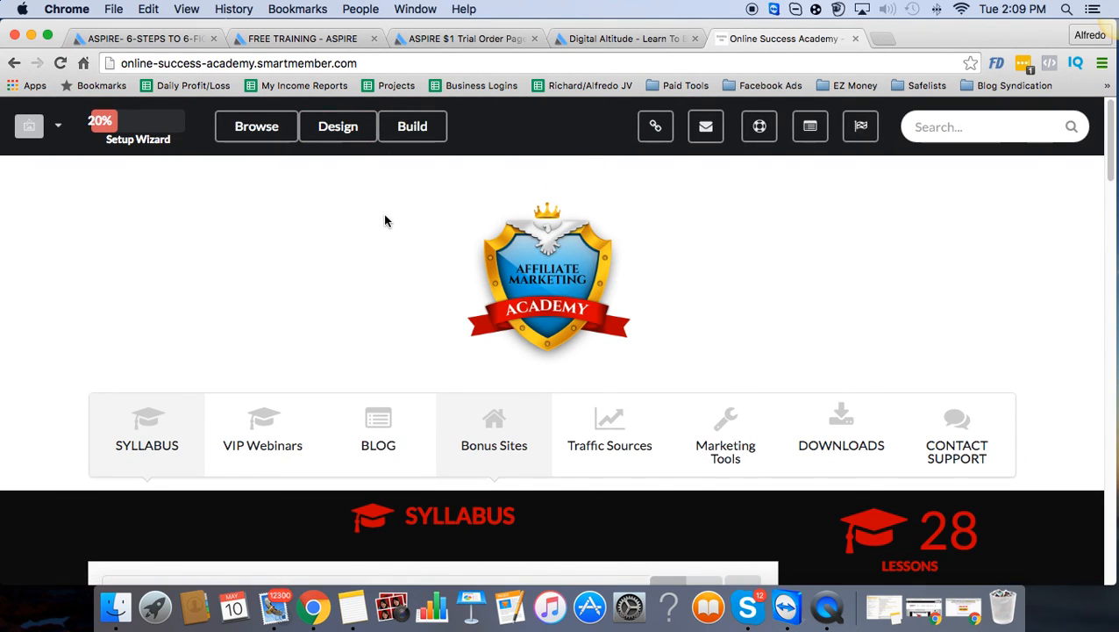
Step: Show the funnel in order, from the 6 Steps opt-in page to the free training page
click(141, 38)
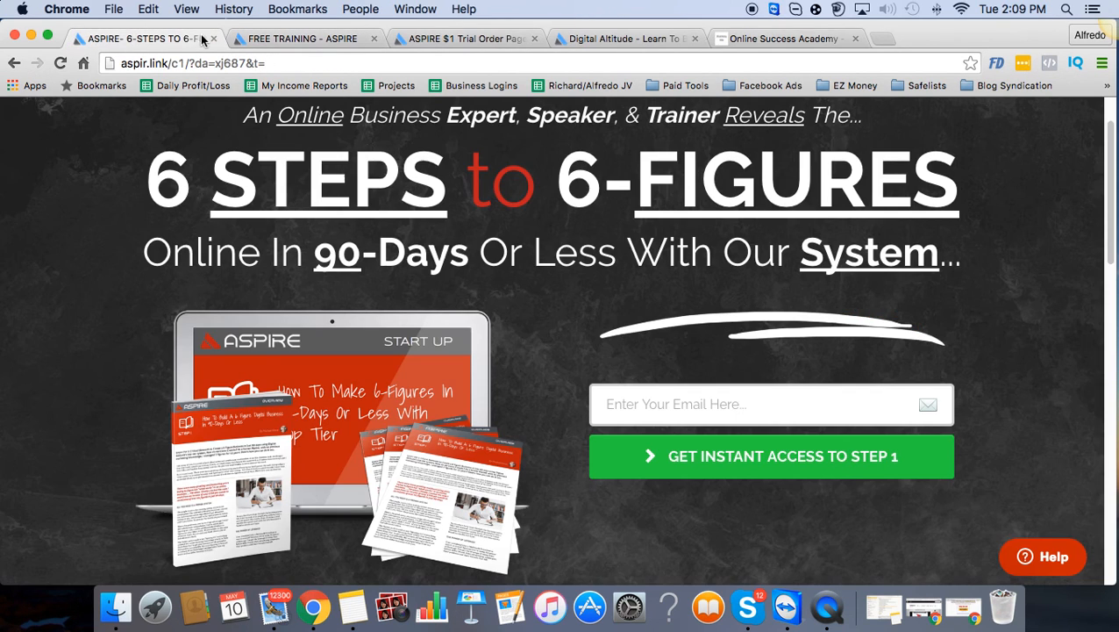
mouse_move(391, 190)
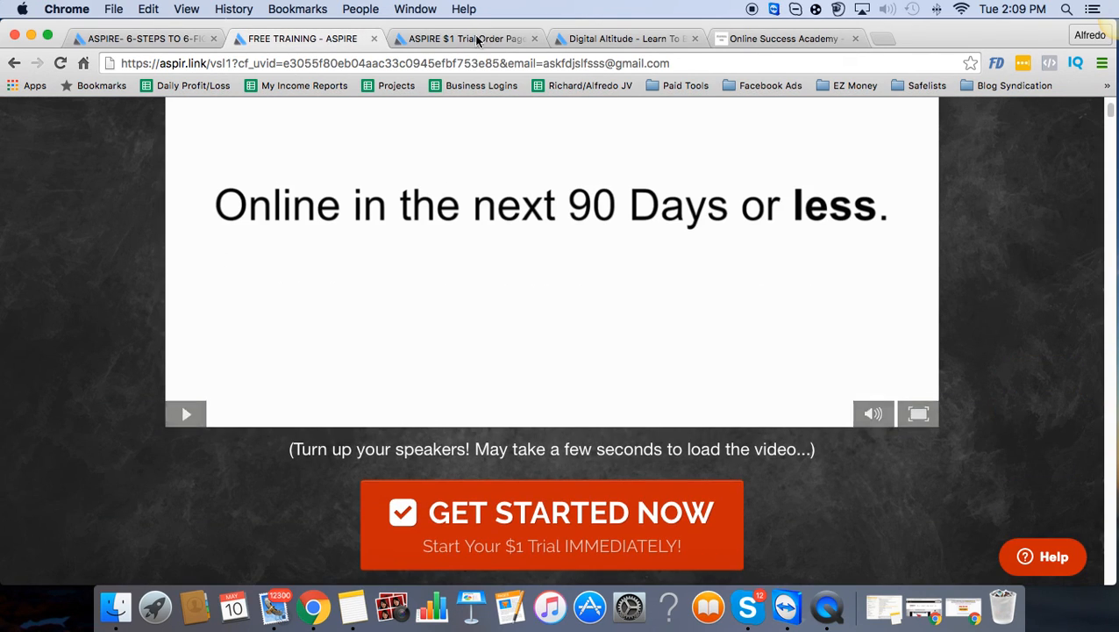
scroll(down, 3)
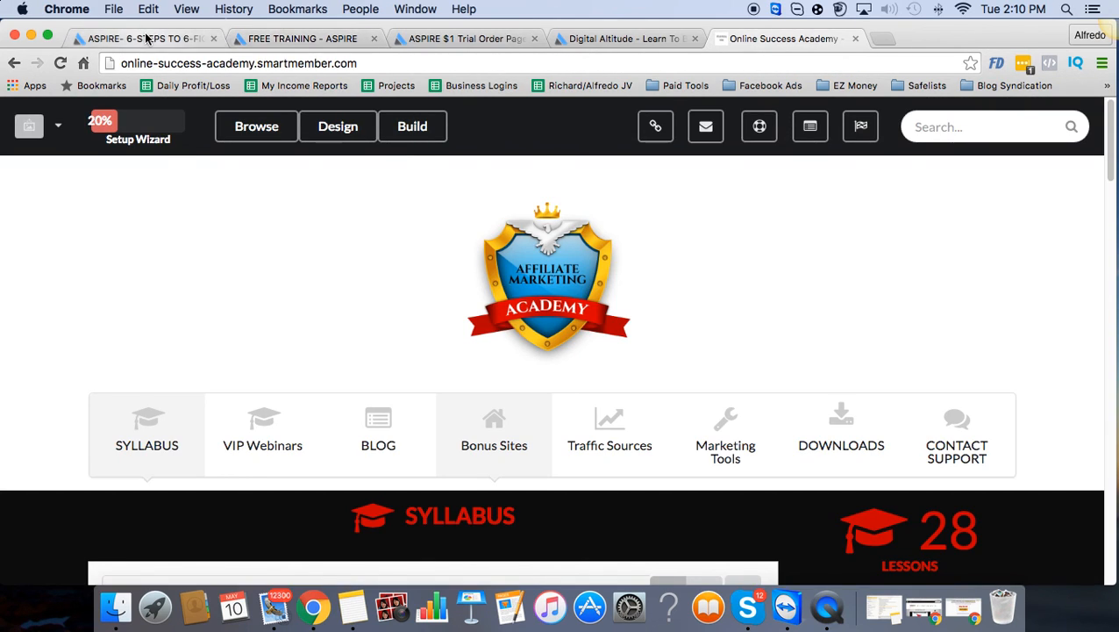
click(140, 38)
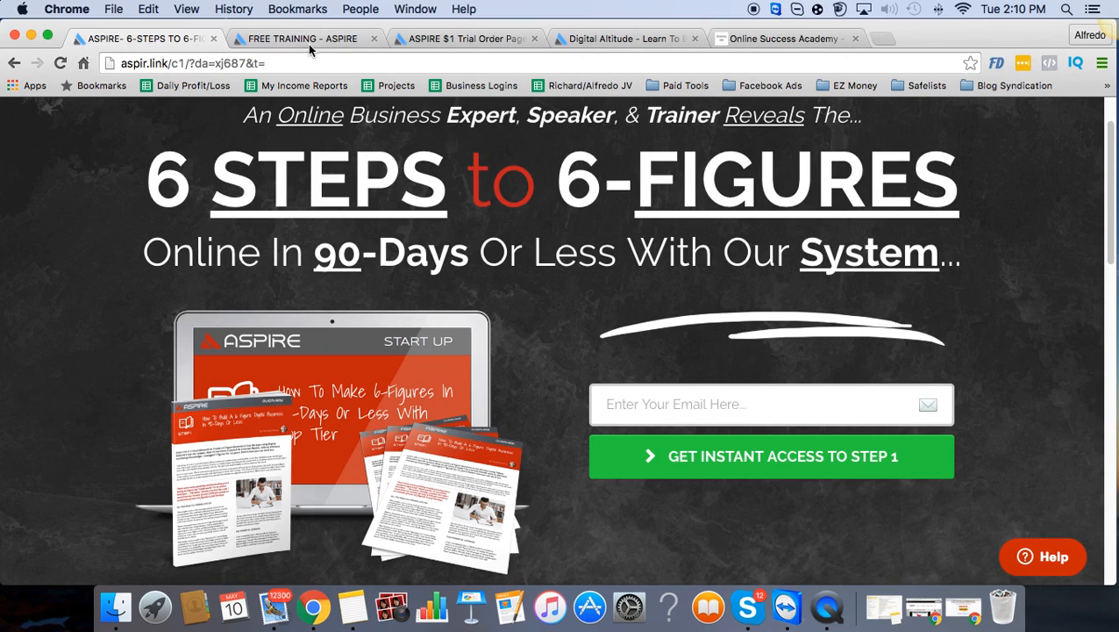
mouse_move(309, 38)
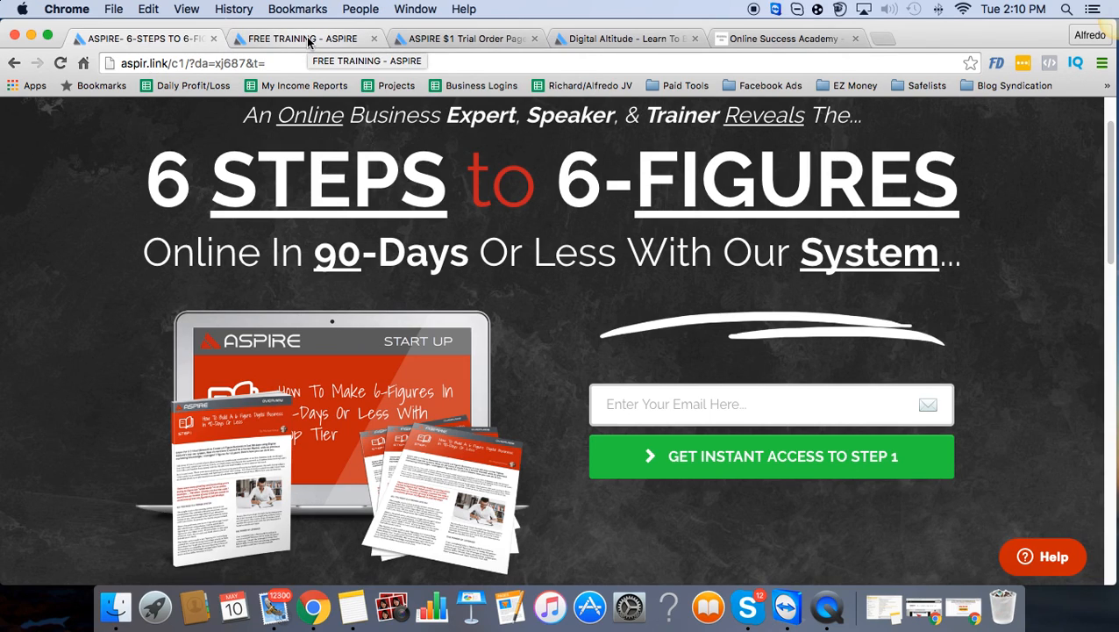
click(771, 455)
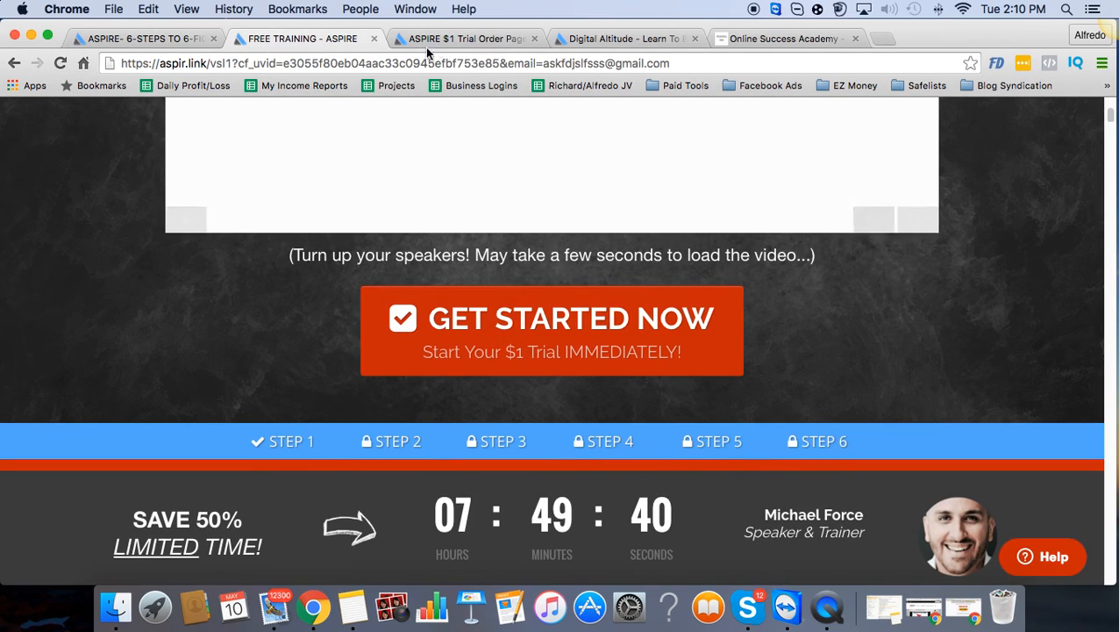
Step: Open the $1 trial order page and scroll from account details down to Complete My Order
click(552, 330)
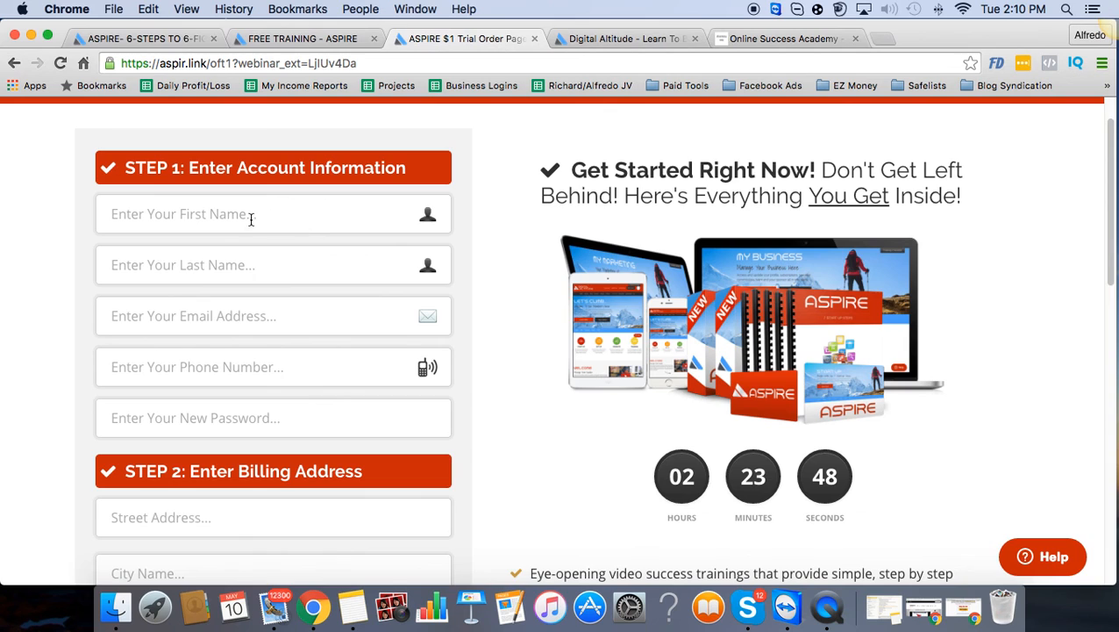
scroll(down, 3)
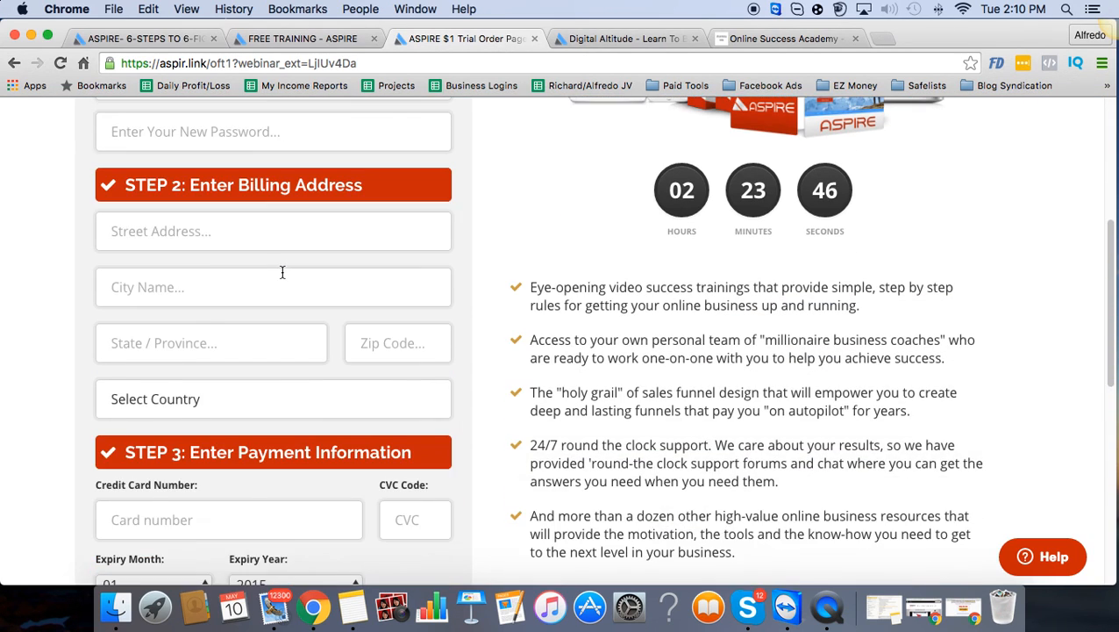
scroll(down, 3)
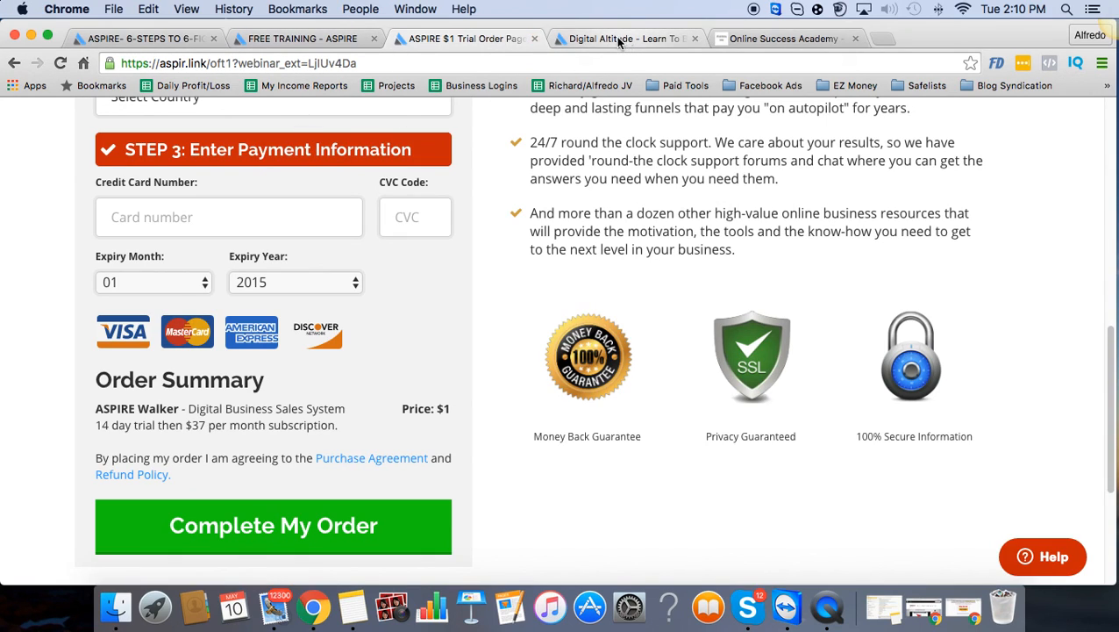
mouse_move(623, 39)
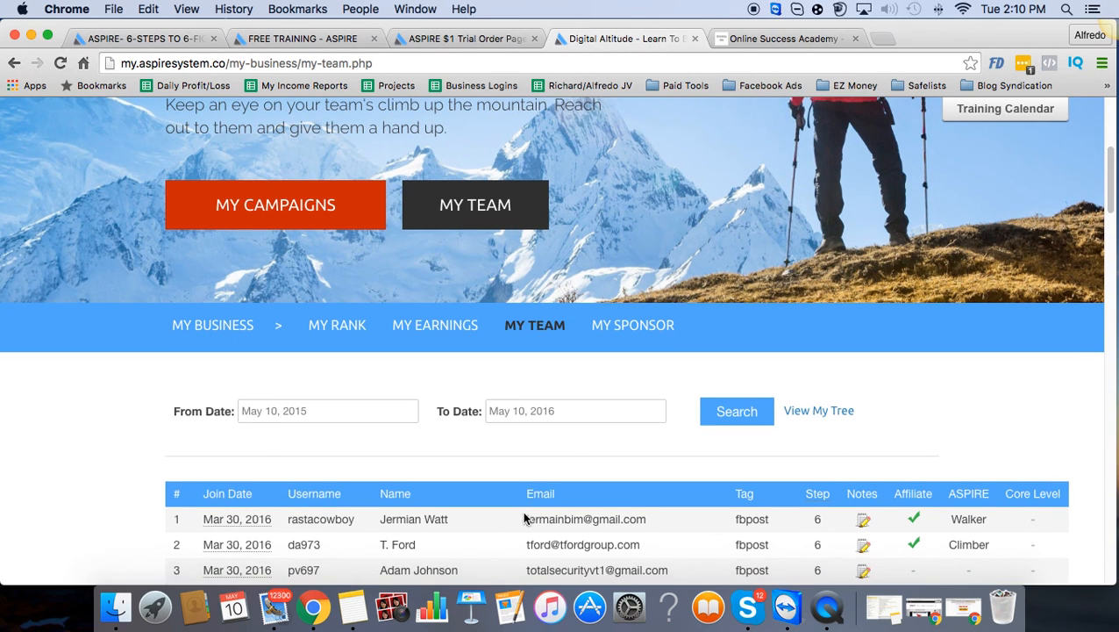
Step: Scroll down through the My Team member table, then back to the top
scroll(down, 3)
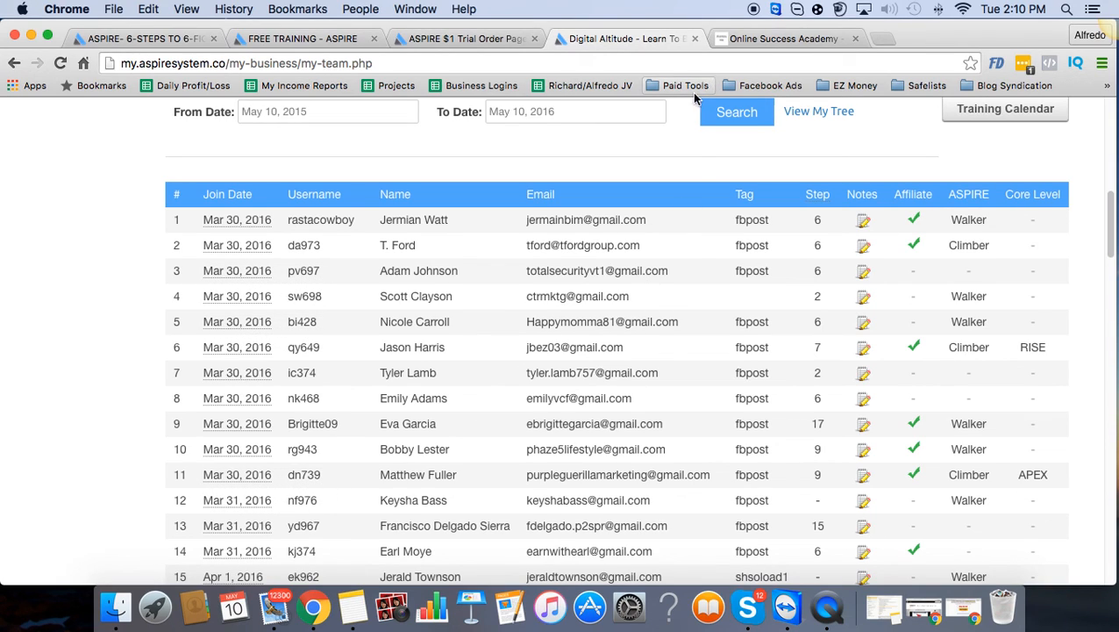
mouse_move(601, 182)
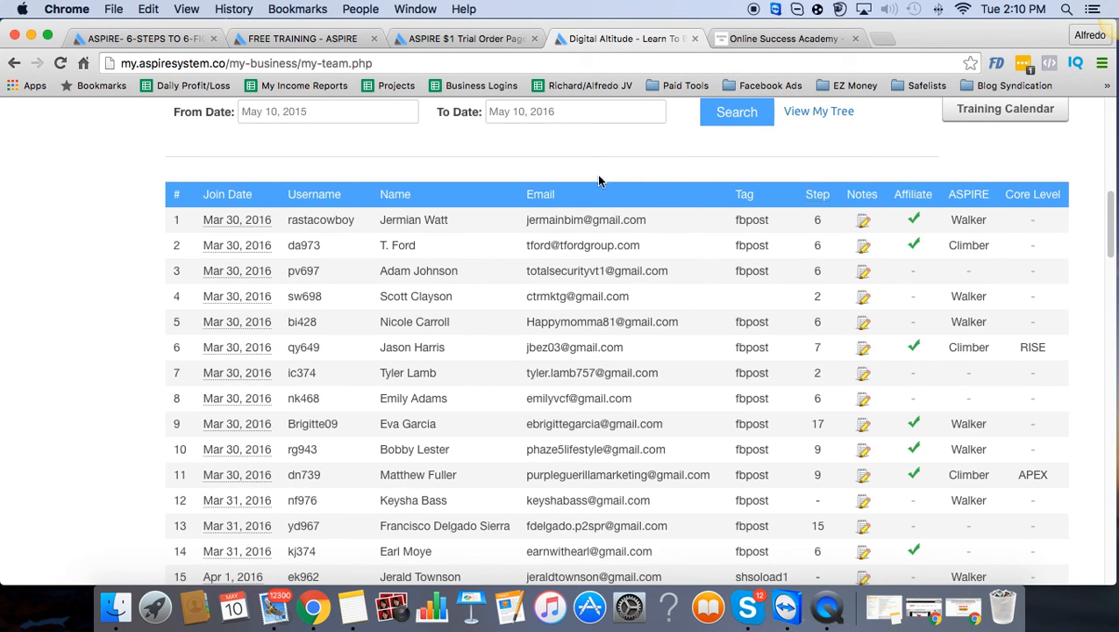
scroll(up, 3)
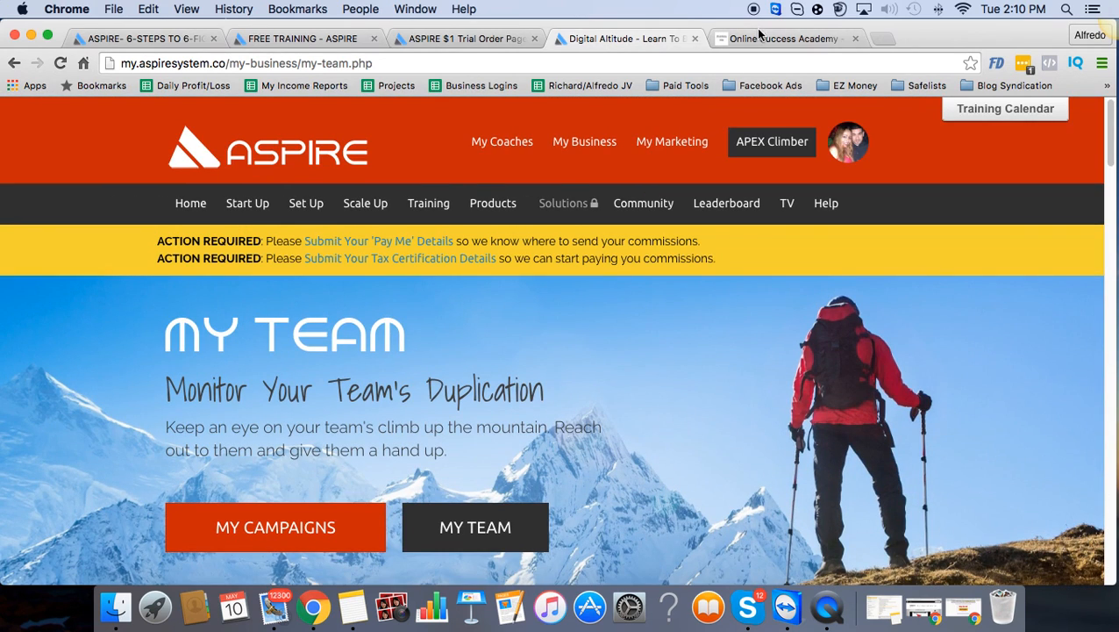
Step: Switch to the Online Success Academy tab showing the 28-lesson syllabus home page
click(780, 38)
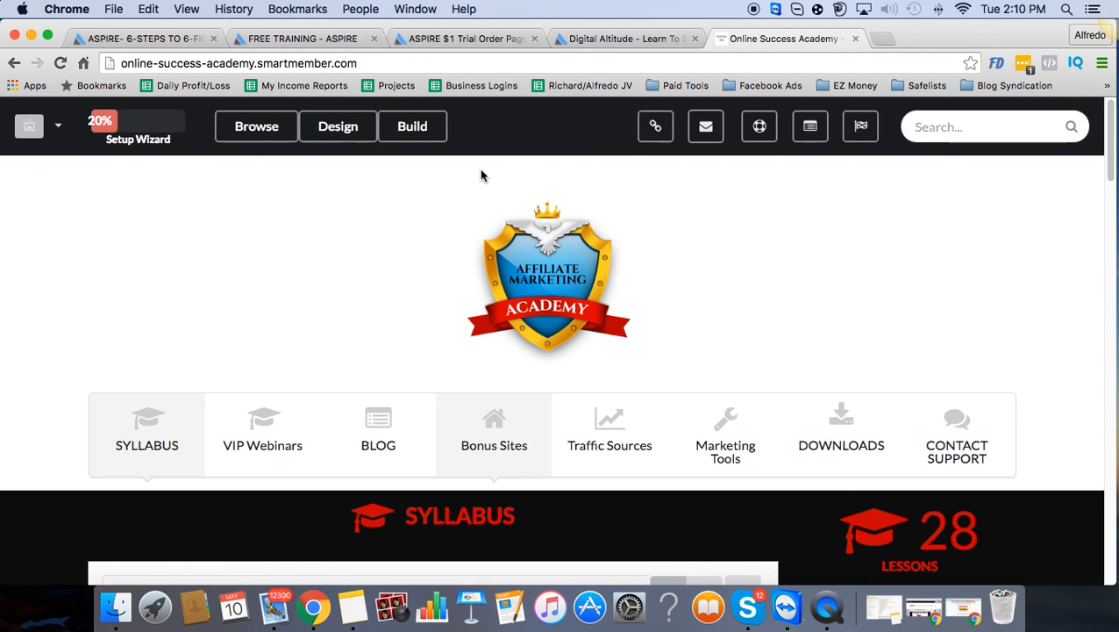
mouse_move(586, 184)
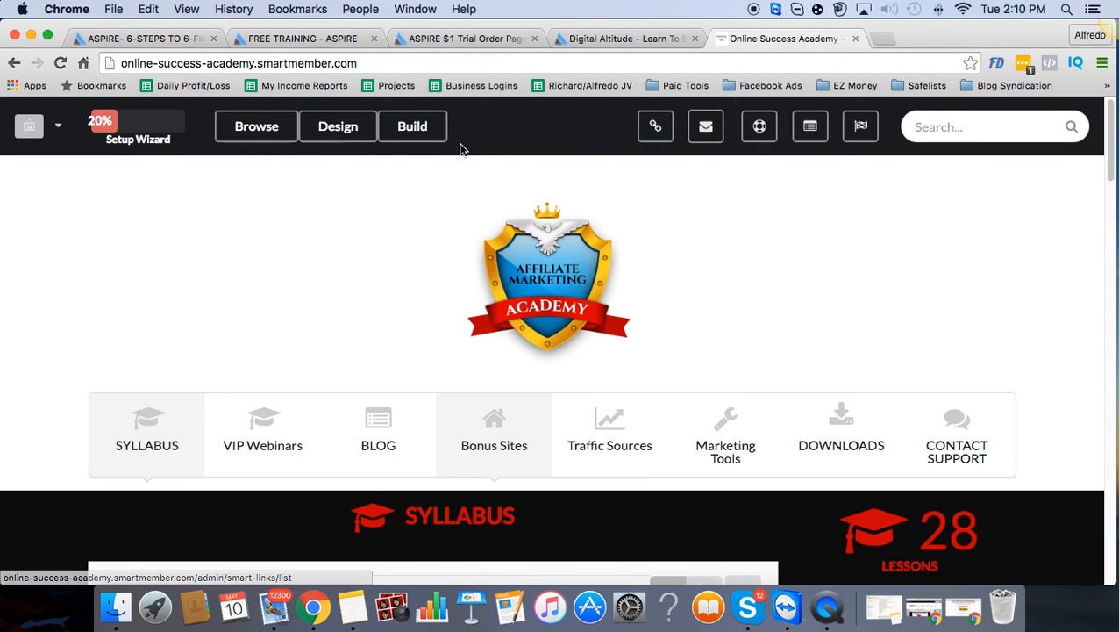
mouse_move(502, 267)
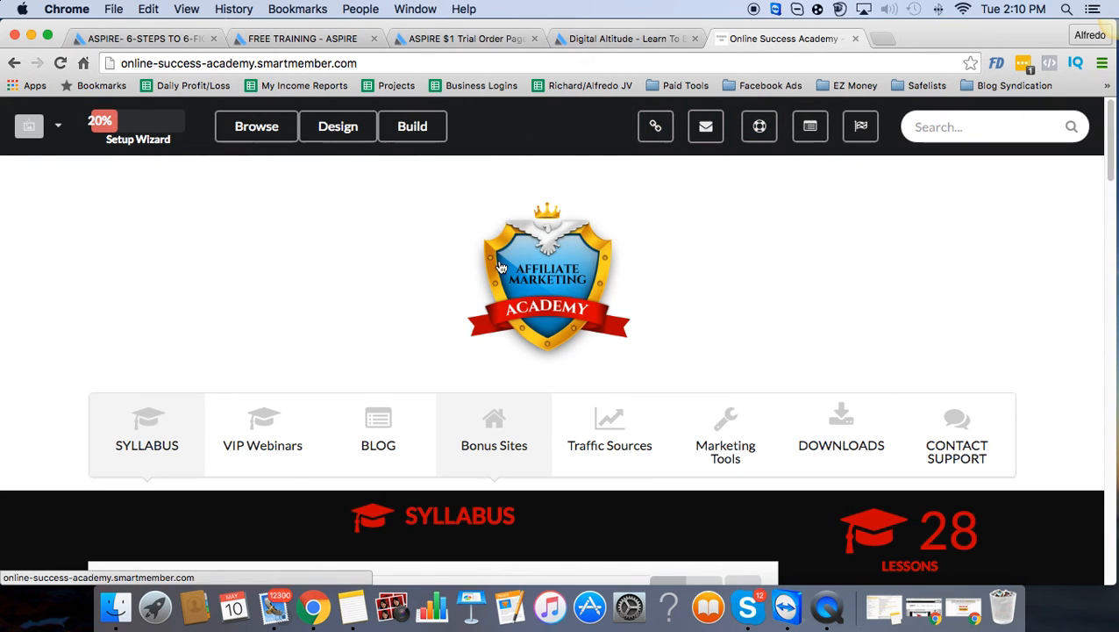